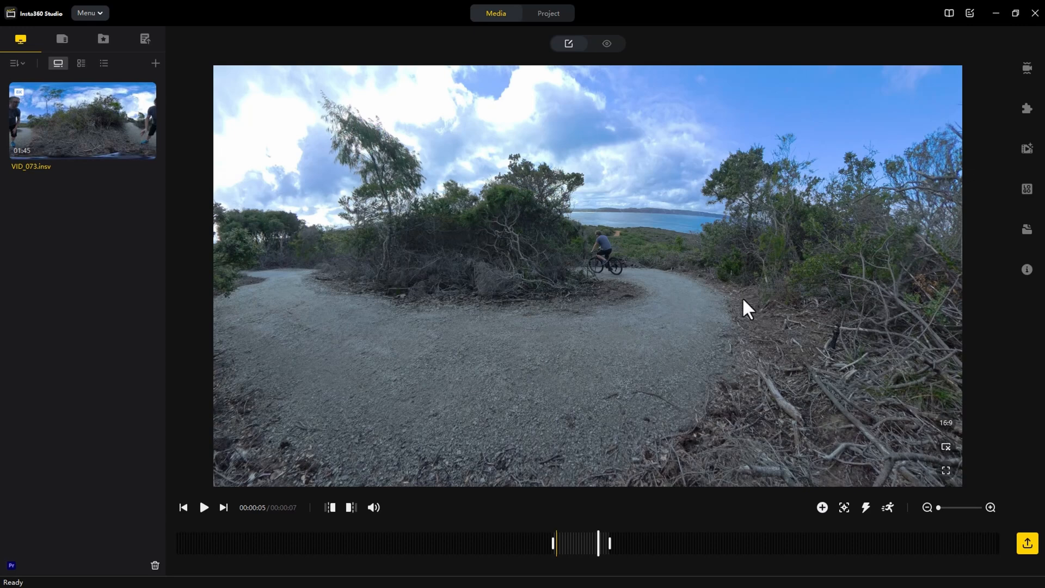
pyautogui.moveTo(701, 414)
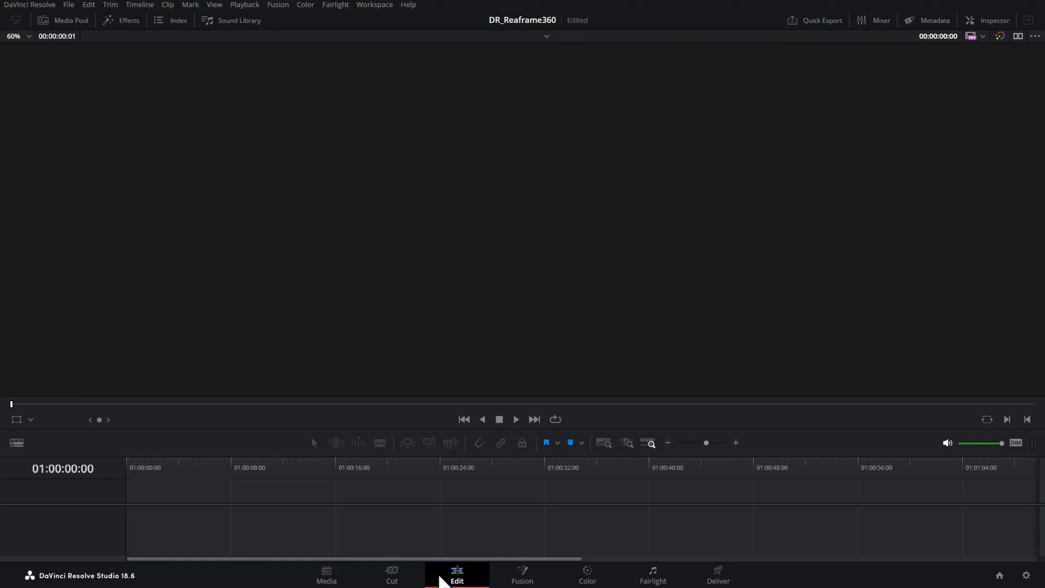
# Show Resolve's Media page with the DR_Reframe360 project's empty demo bin.
pyautogui.click(326, 575)
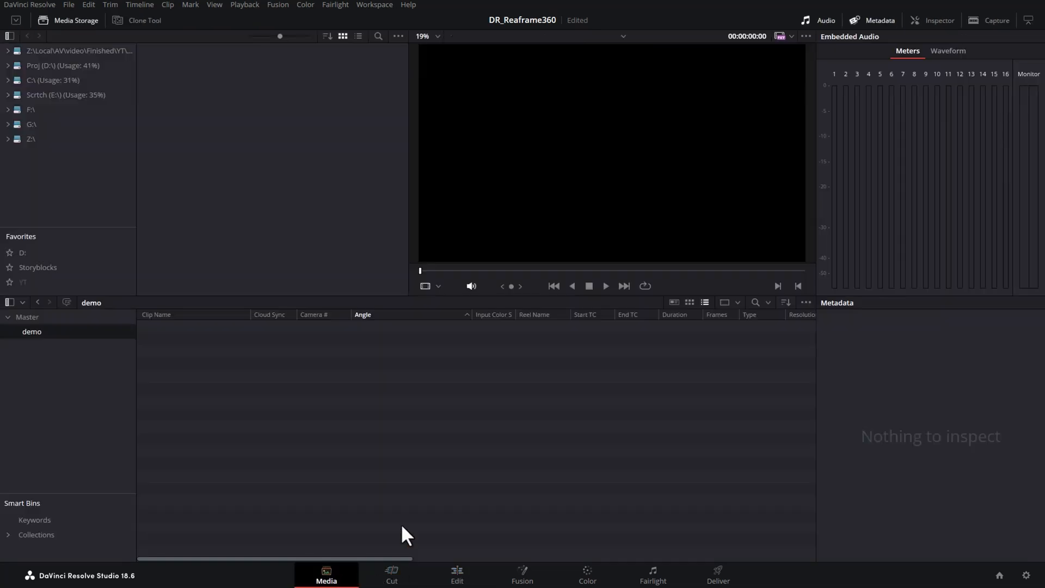
pyautogui.moveTo(631, 423)
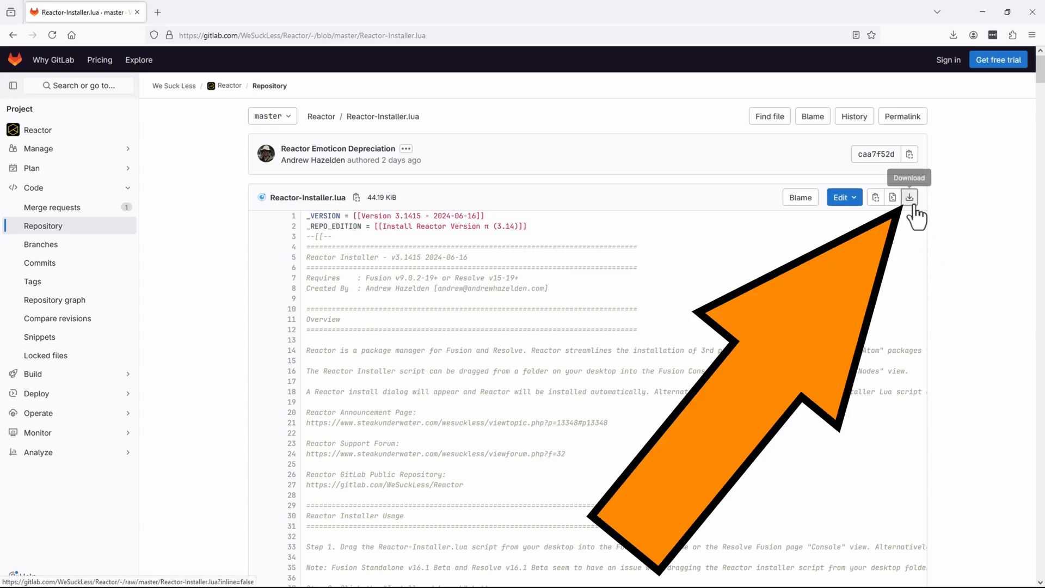
# Download Reactor-Installer.lua from its GitLab file page.
pyautogui.click(908, 197)
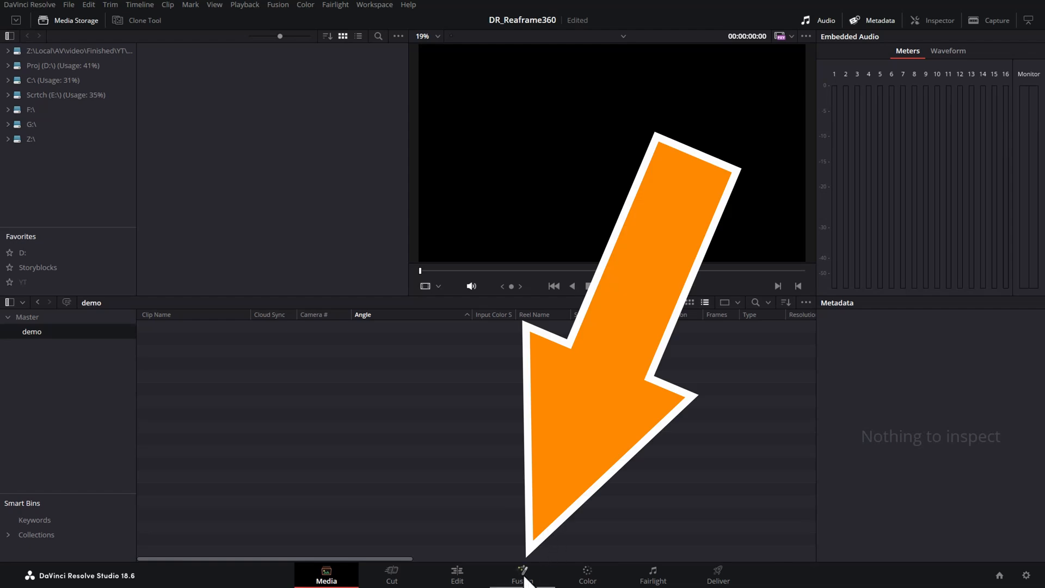
# Run Reactor-Installer.lua on the Fusion page and choose Install and Launch.
pyautogui.click(522, 575)
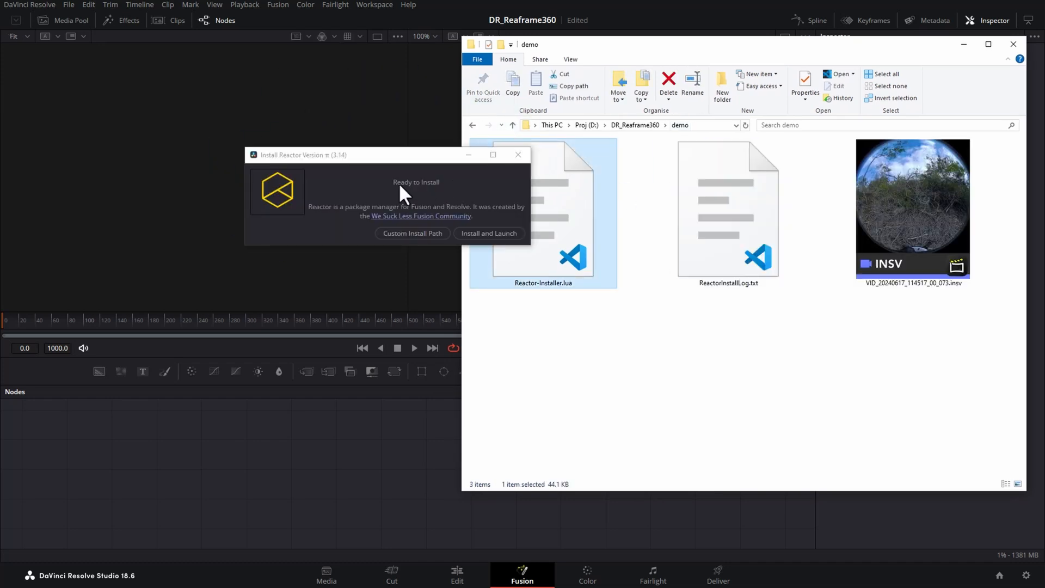
pyautogui.moveTo(317, 223)
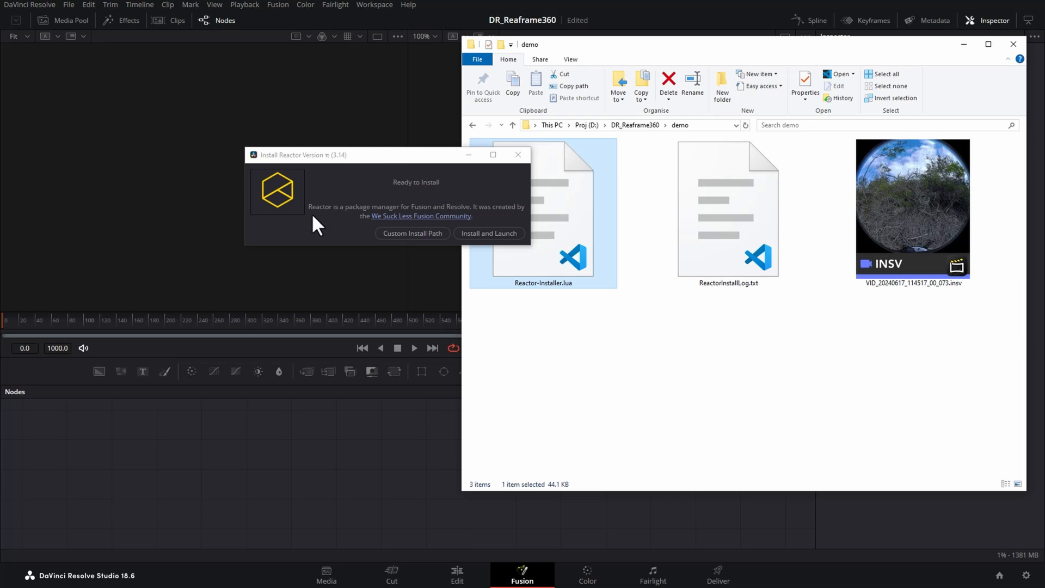
pyautogui.moveTo(347, 219)
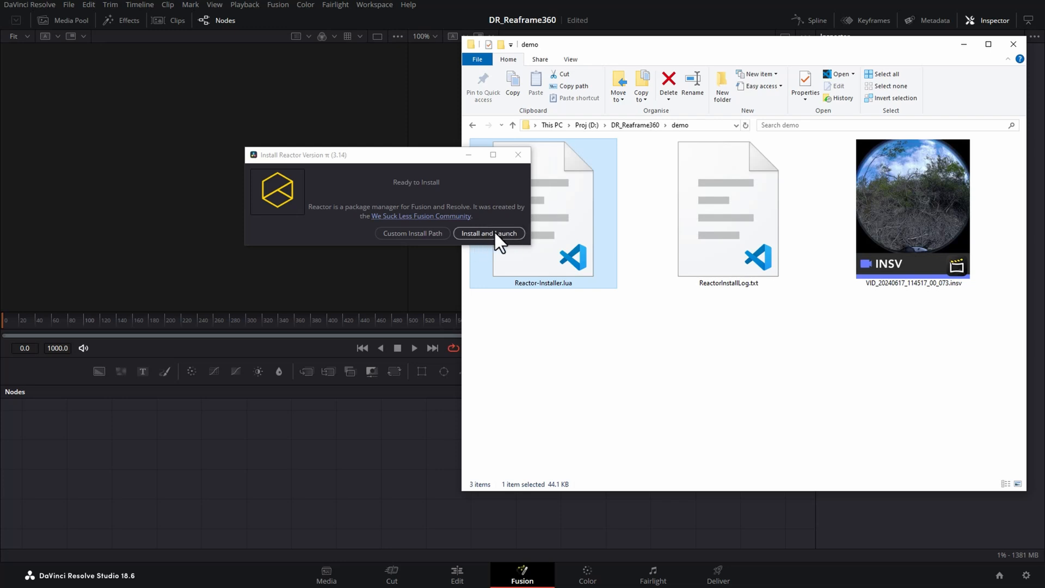
pyautogui.click(489, 233)
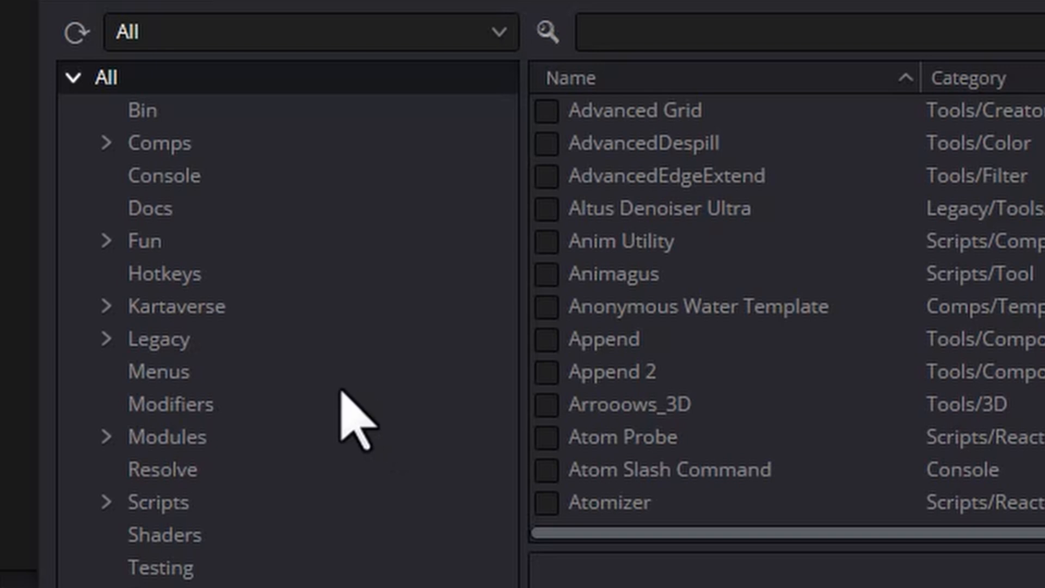
# Install KartaVR Tools | Reframe360 Ultra from Kartaverse > KartaVR, then close Reactor.
pyautogui.click(104, 305)
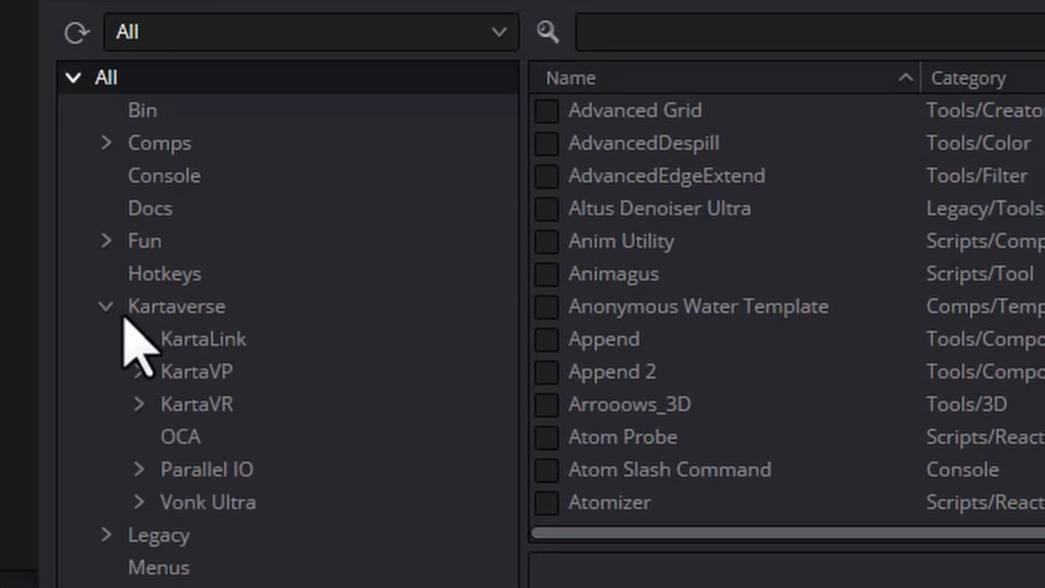
pyautogui.click(196, 404)
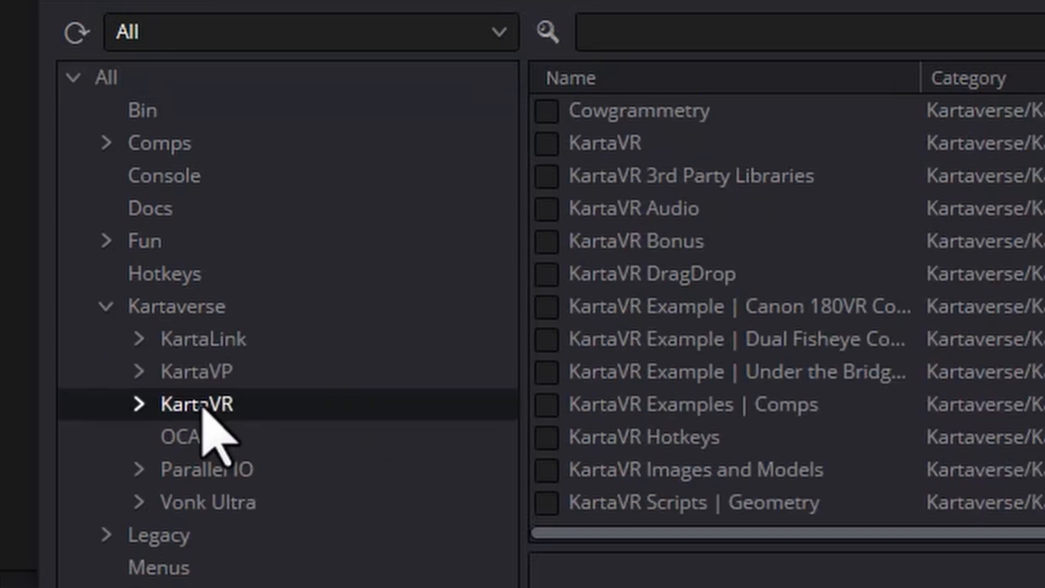
pyautogui.click(559, 78)
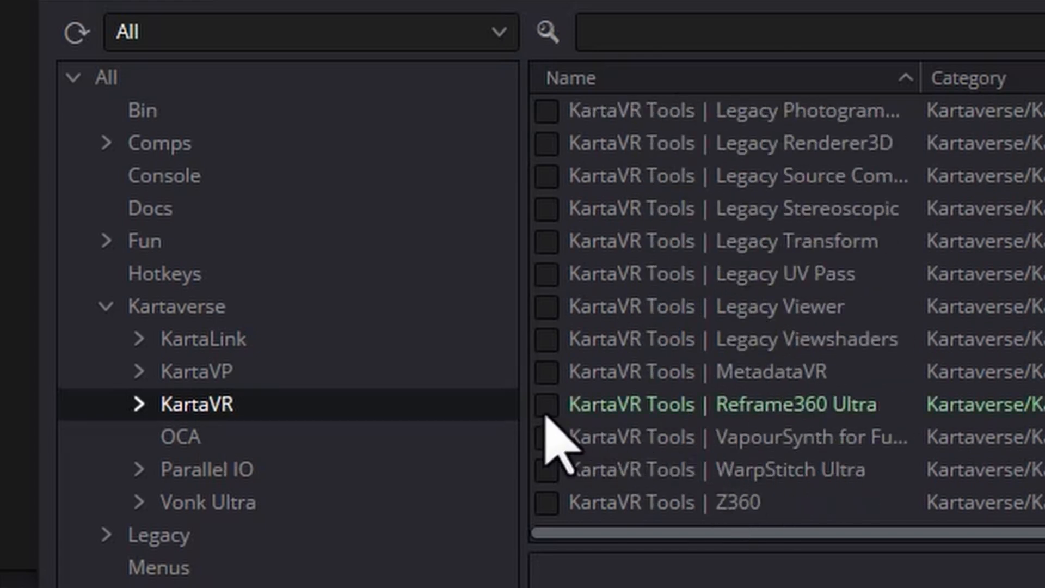
pyautogui.click(545, 404)
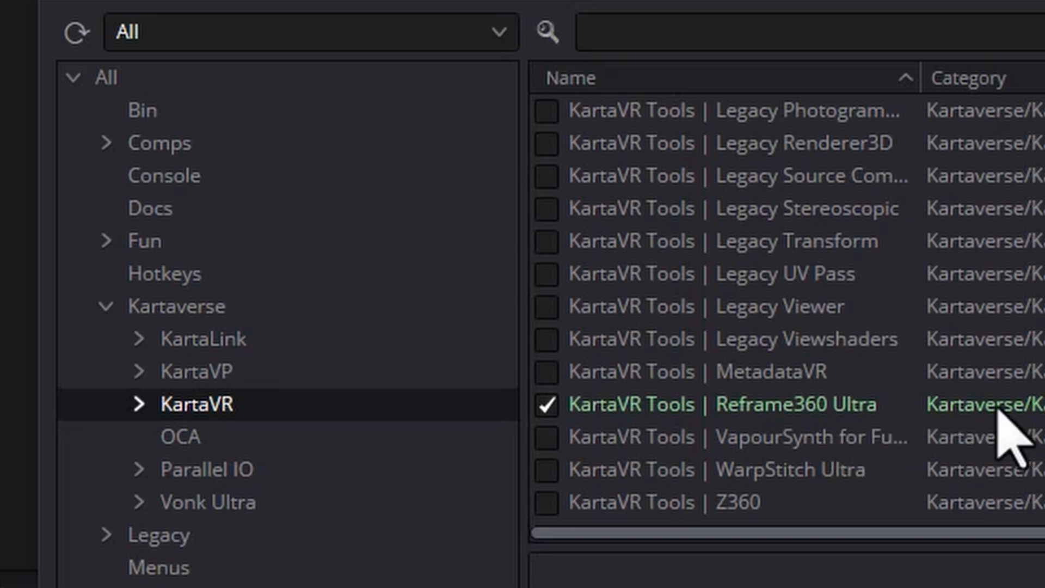
pyautogui.moveTo(566, 427)
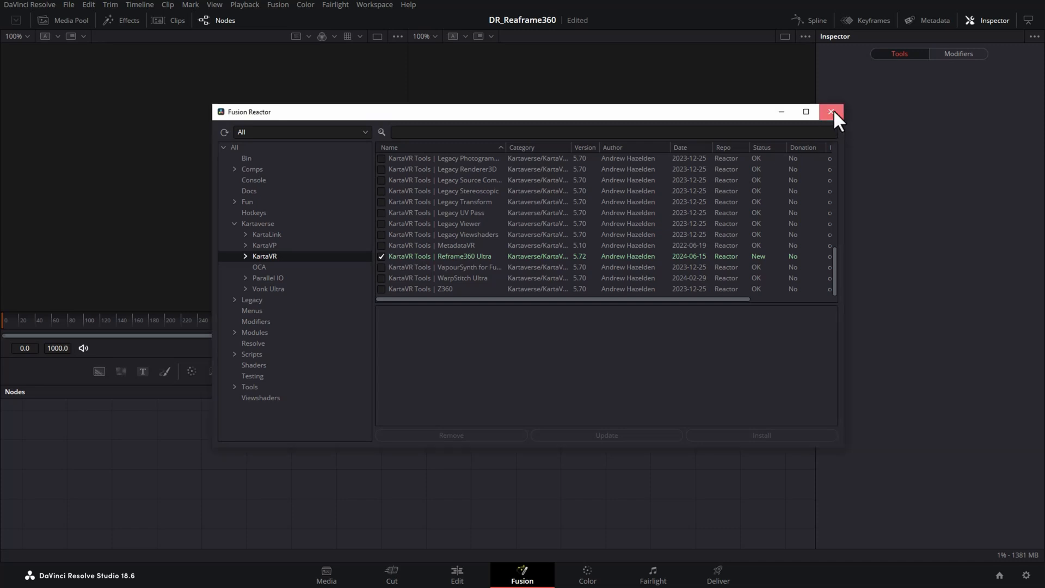
pyautogui.click(831, 111)
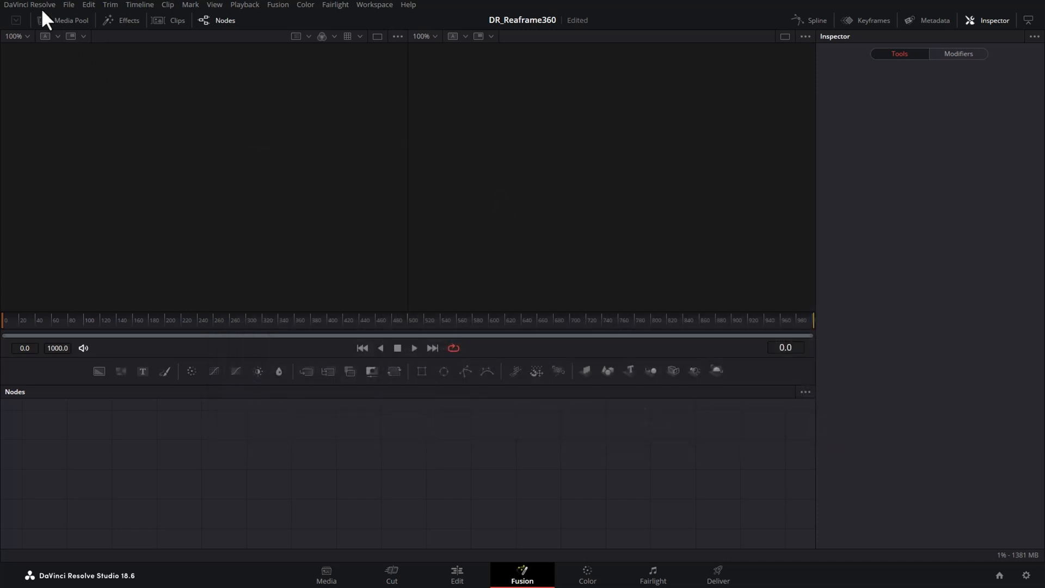
pyautogui.click(29, 5)
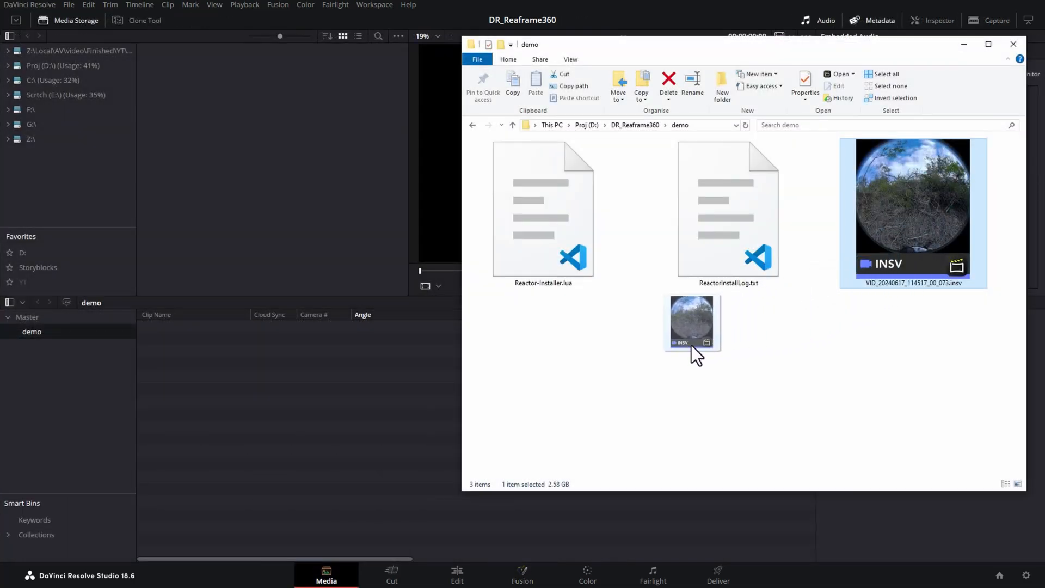
pyautogui.moveTo(691, 321); pyautogui.dragTo(30, 310)
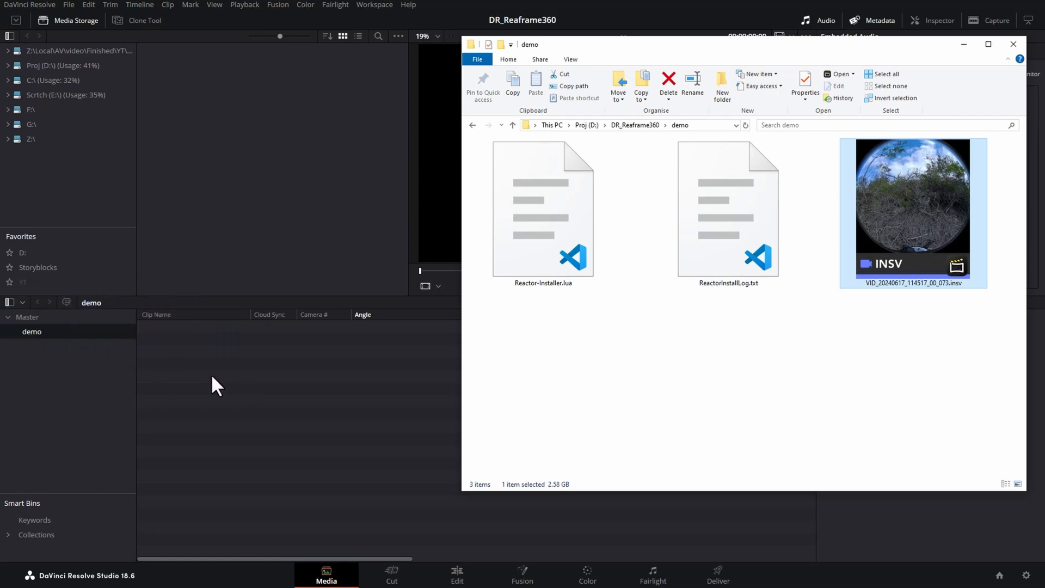
pyautogui.click(1012, 44)
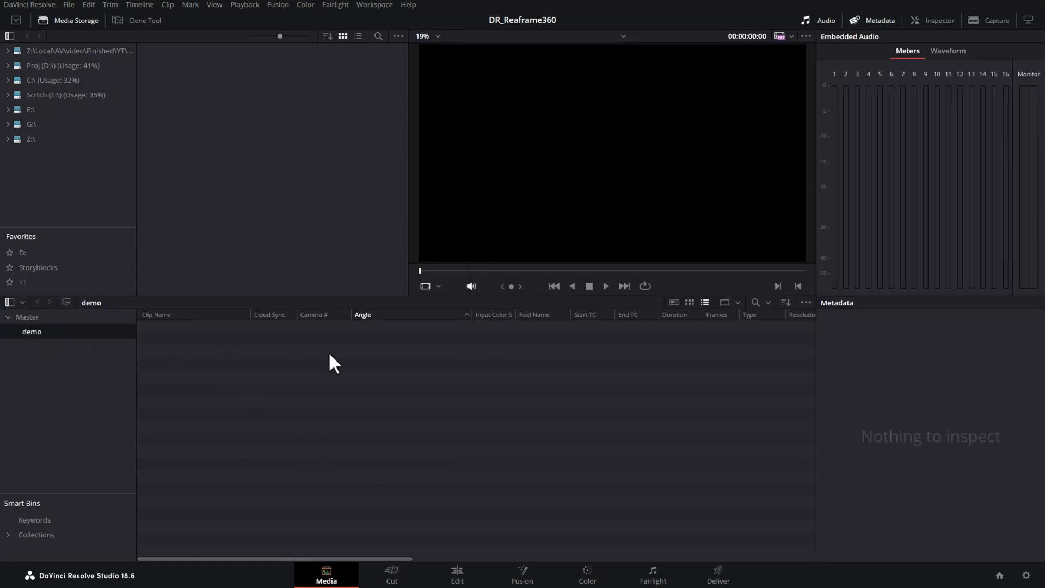
pyautogui.moveTo(433, 448)
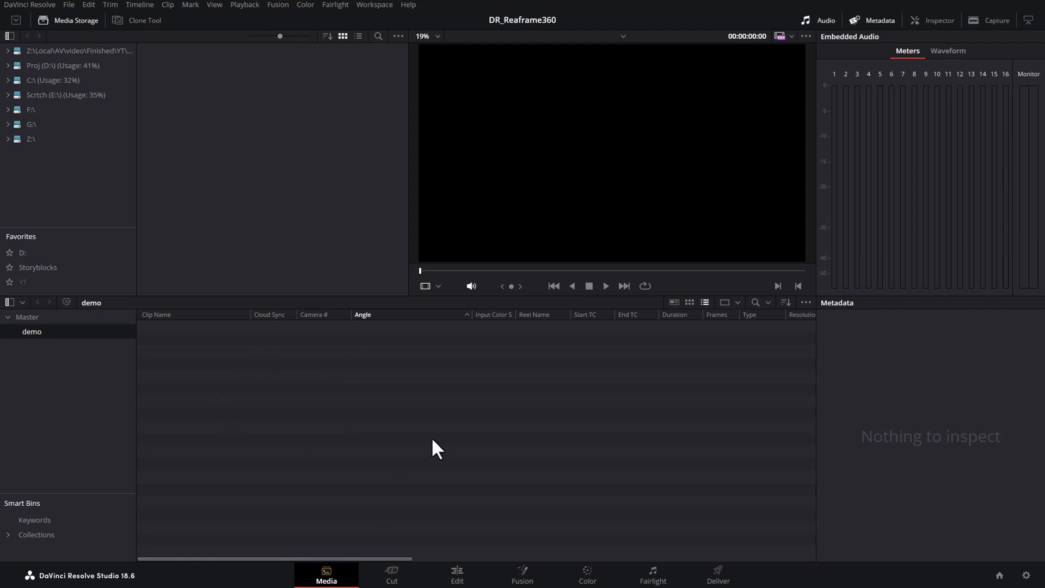
pyautogui.moveTo(410, 422)
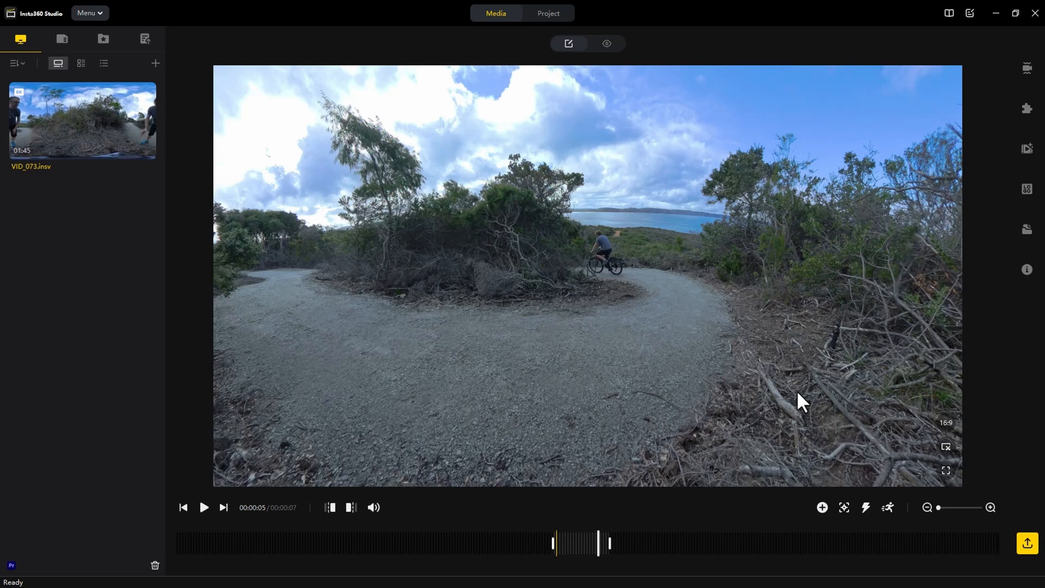
pyautogui.moveTo(596, 540)
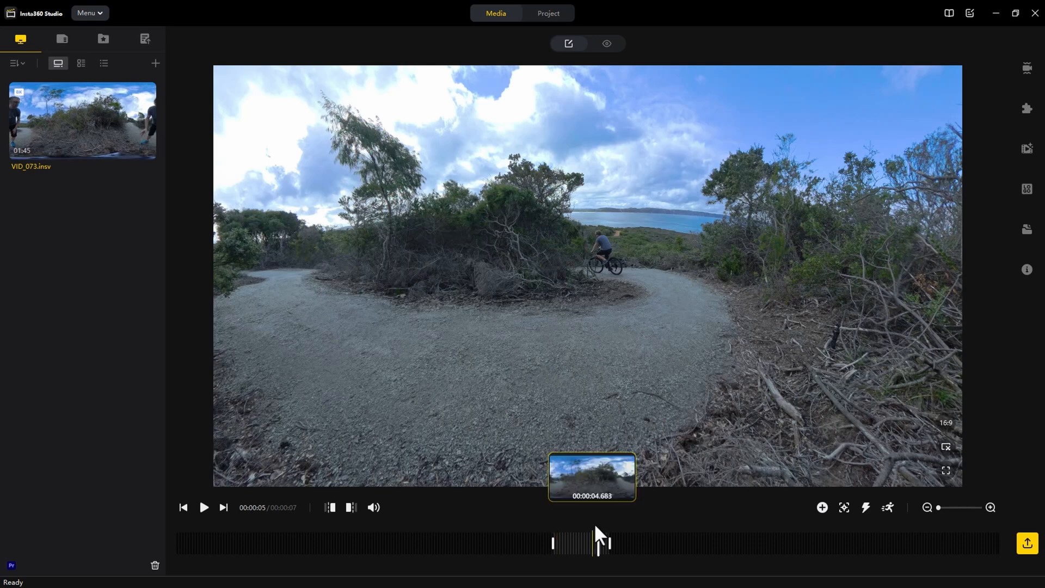
# Export the clip from Insta360 Studio using the Export 360 video option.
pyautogui.moveTo(598, 542); pyautogui.dragTo(633, 548)
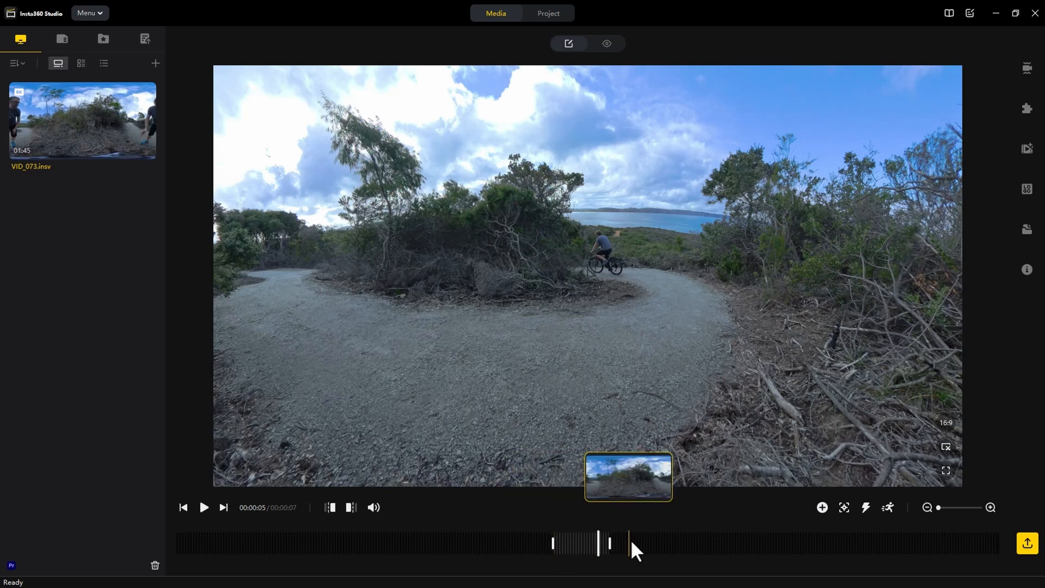
pyautogui.moveTo(1027, 543)
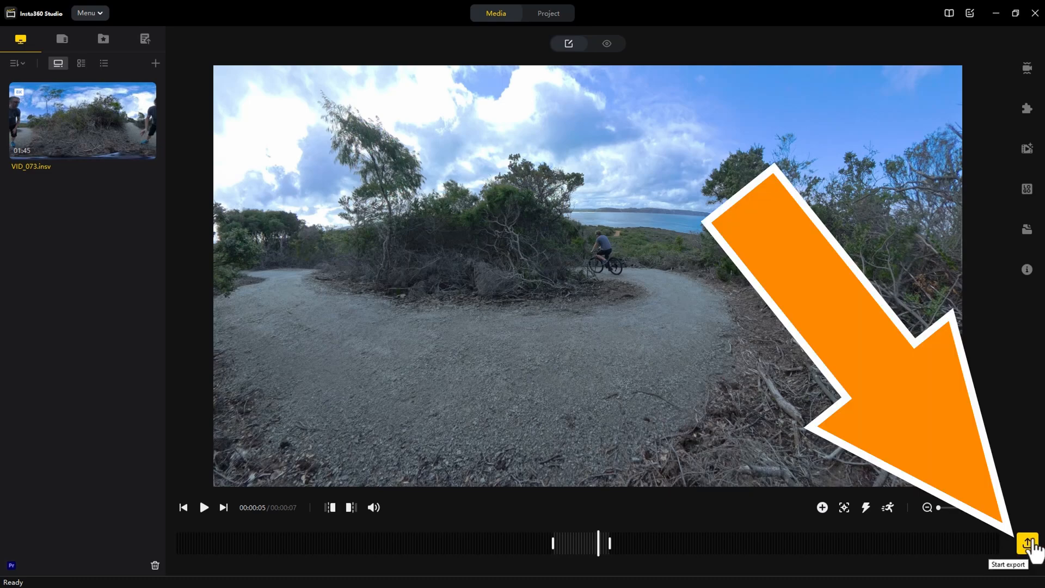
pyautogui.click(1032, 542)
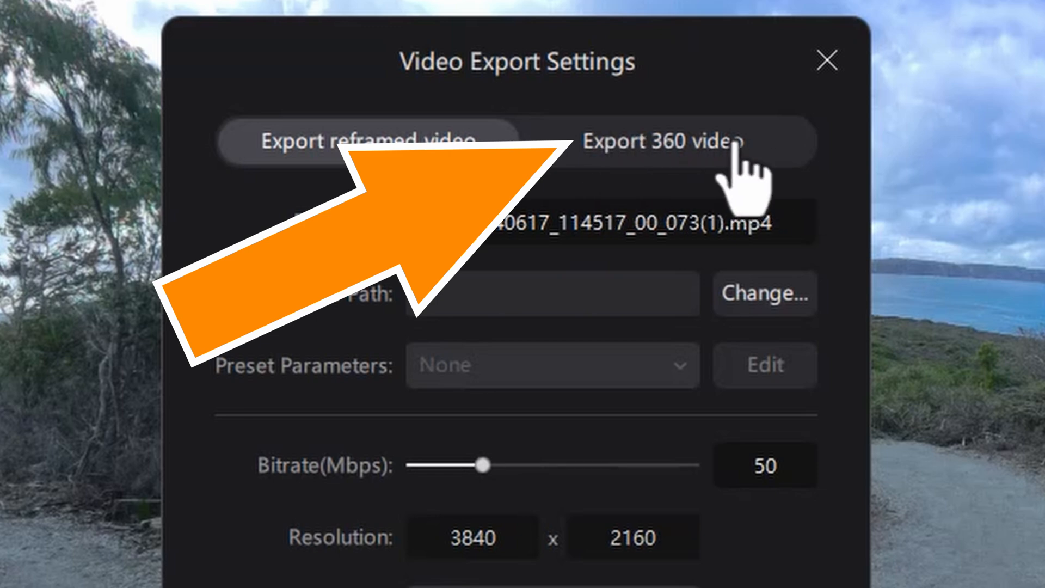
pyautogui.click(662, 140)
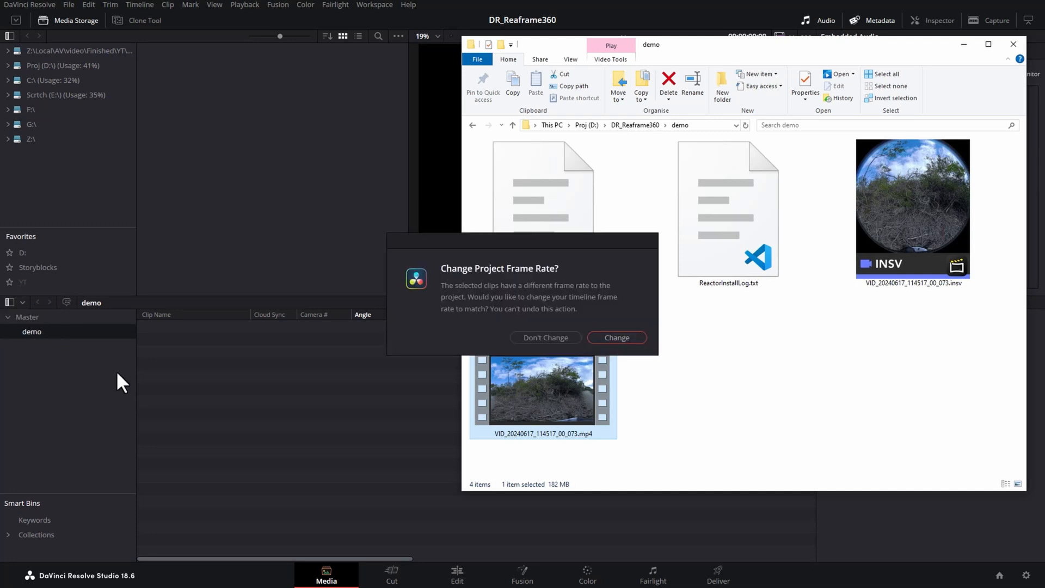
# Change the project to 24 fps and select the imported 360 MP4 in the bin.
pyautogui.click(615, 338)
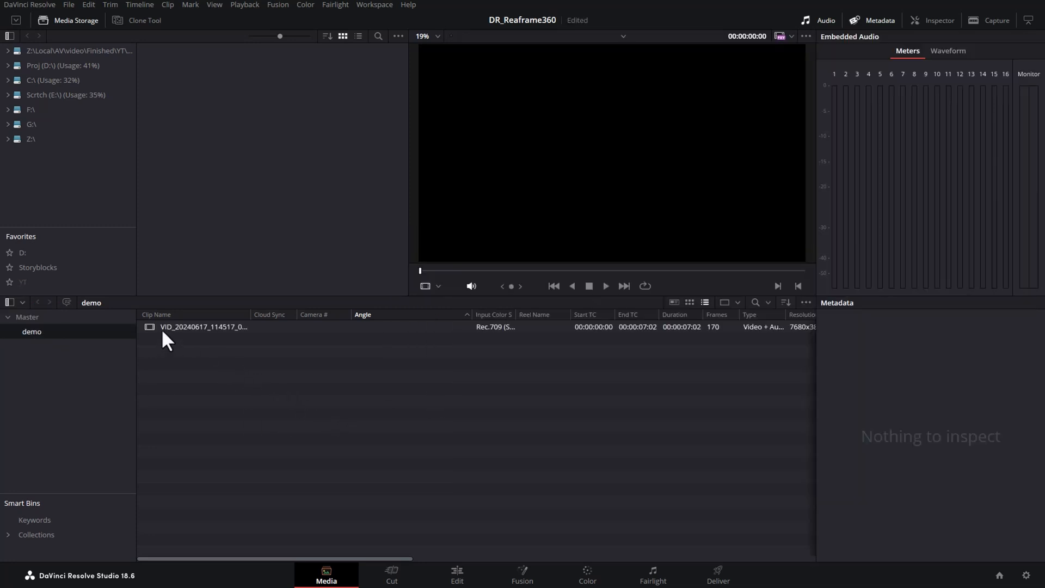
pyautogui.click(203, 326)
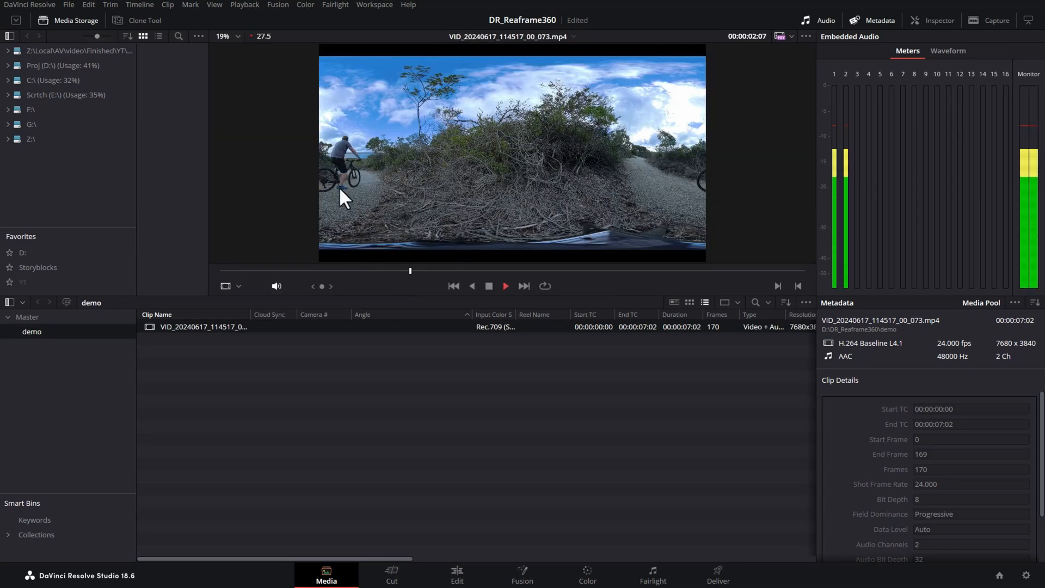
pyautogui.click(488, 285)
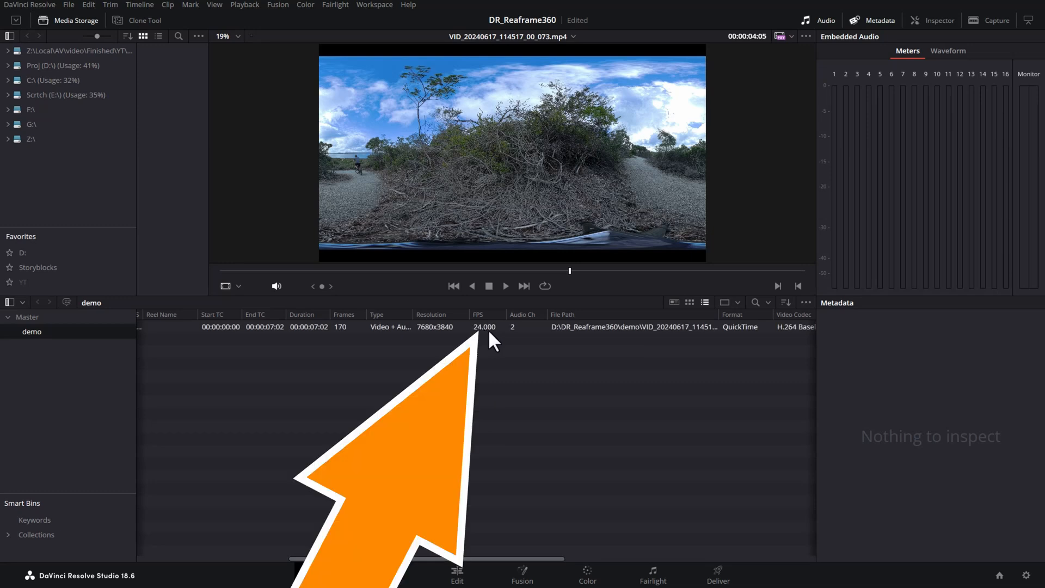
pyautogui.moveTo(490, 339)
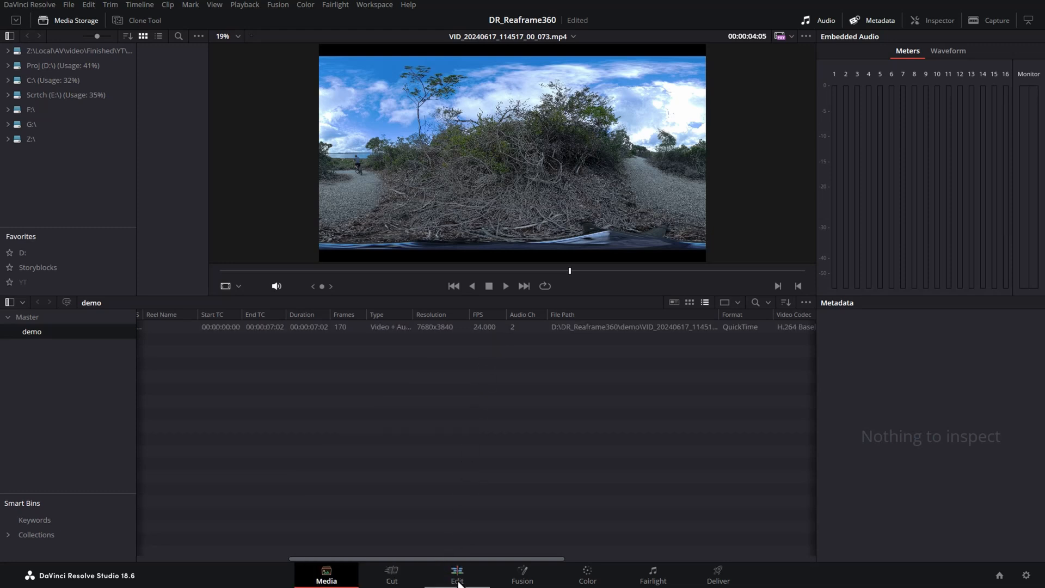
# Create a new Ultra HD 24 fps timeline named Demo in the demo bin.
pyautogui.click(456, 575)
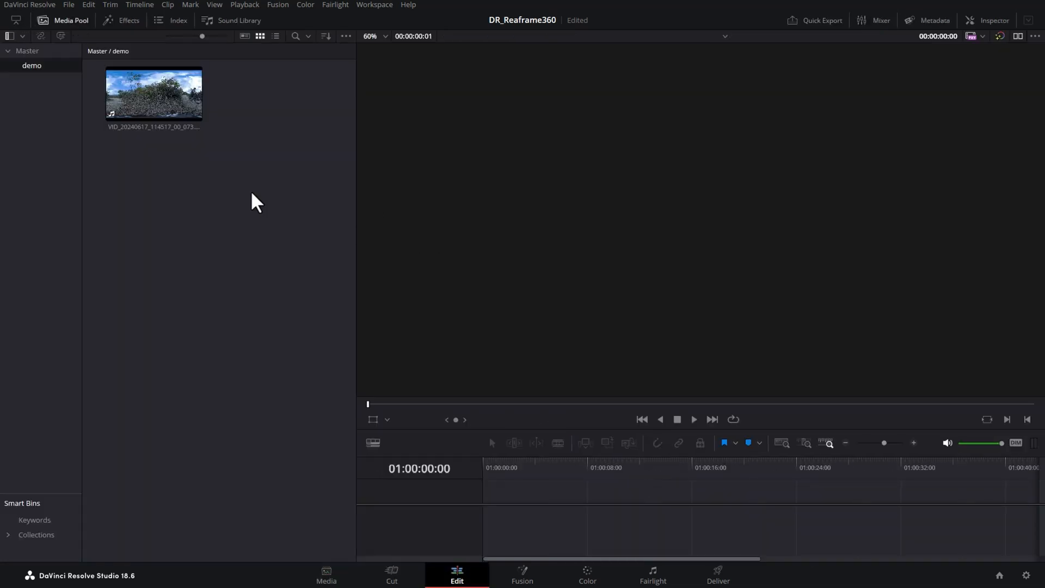
pyautogui.rightClick(256, 202)
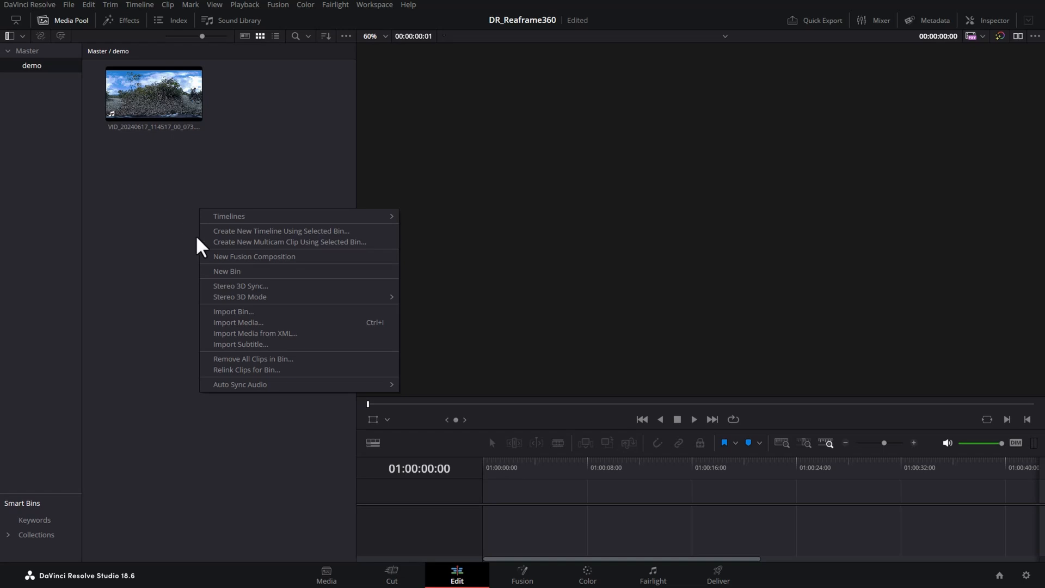
pyautogui.moveTo(228, 216)
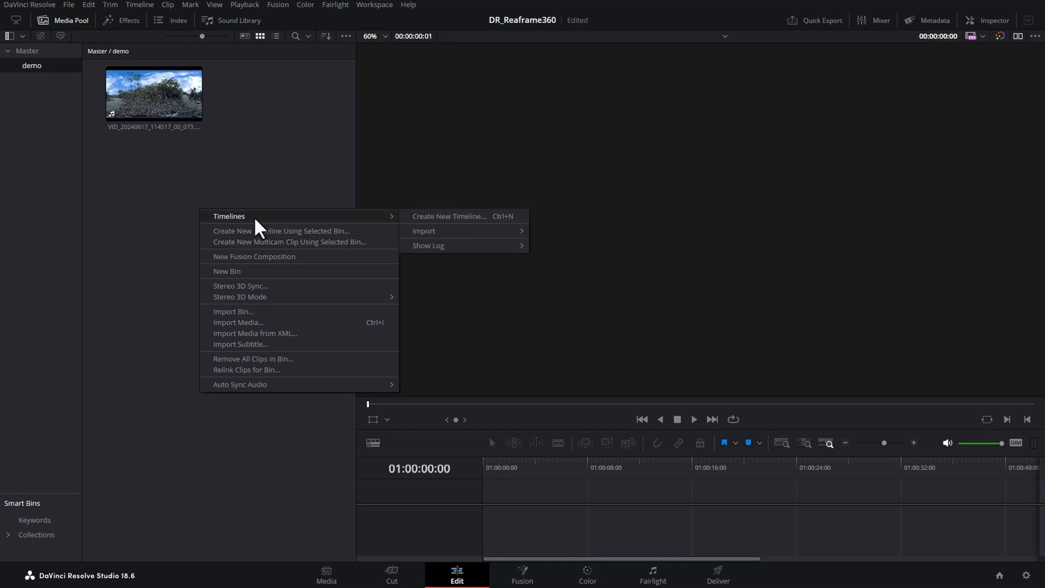
pyautogui.click(448, 216)
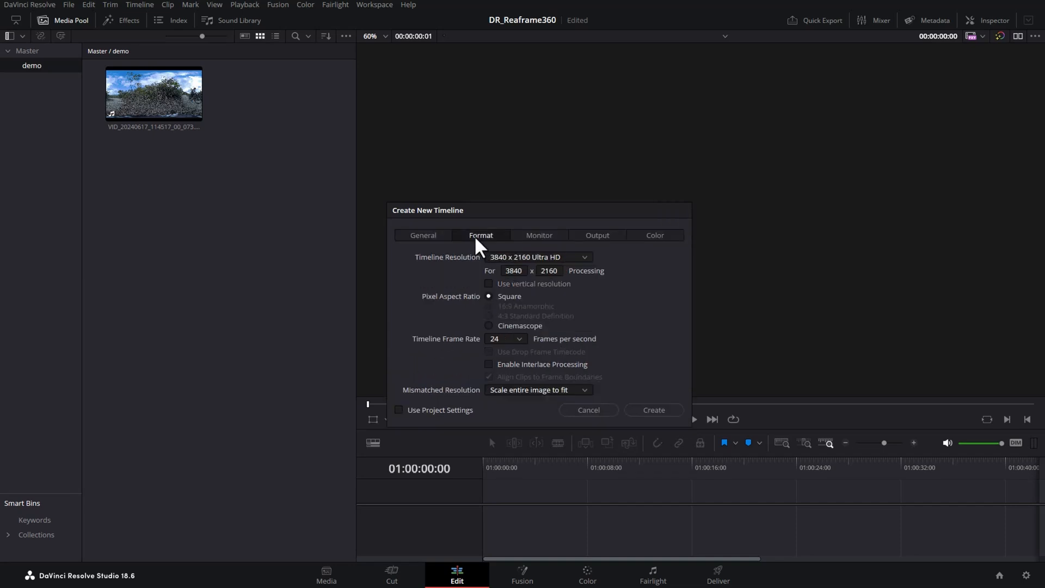
pyautogui.moveTo(527, 343)
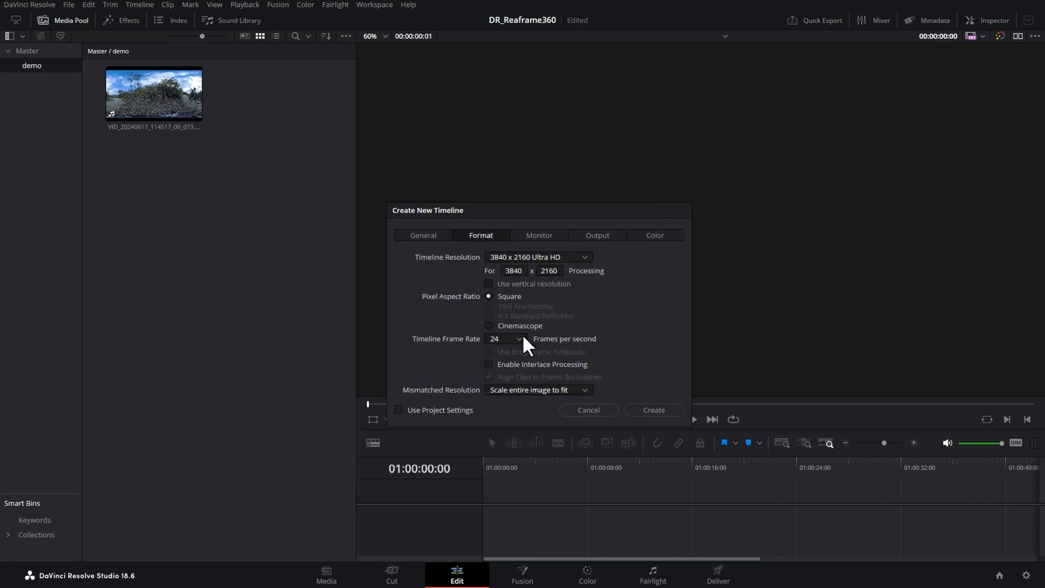
pyautogui.click(652, 409)
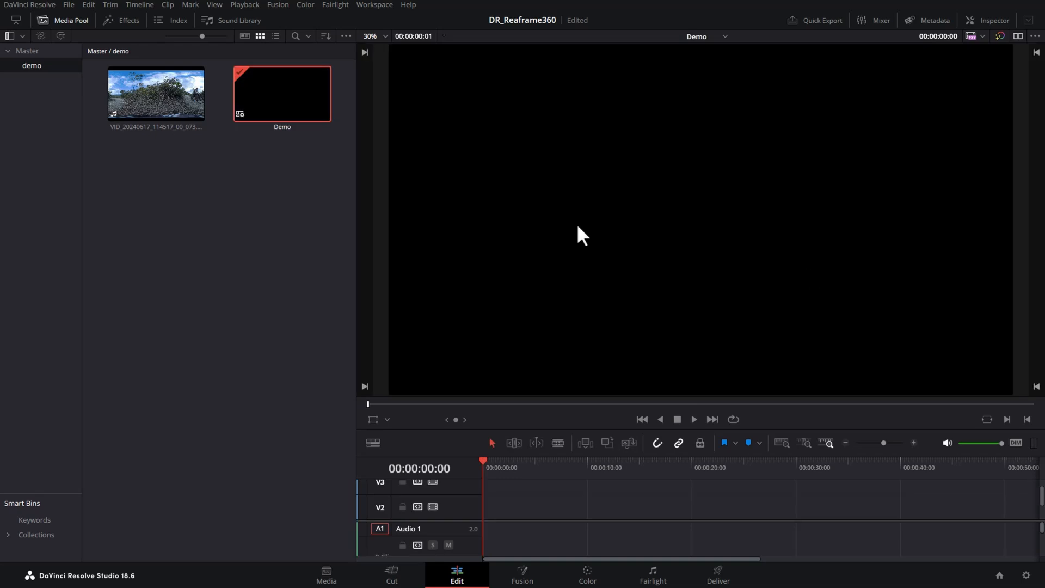
# Drag the 360 clip onto the Demo timeline's second video track.
pyautogui.moveTo(155, 93); pyautogui.dragTo(197, 190)
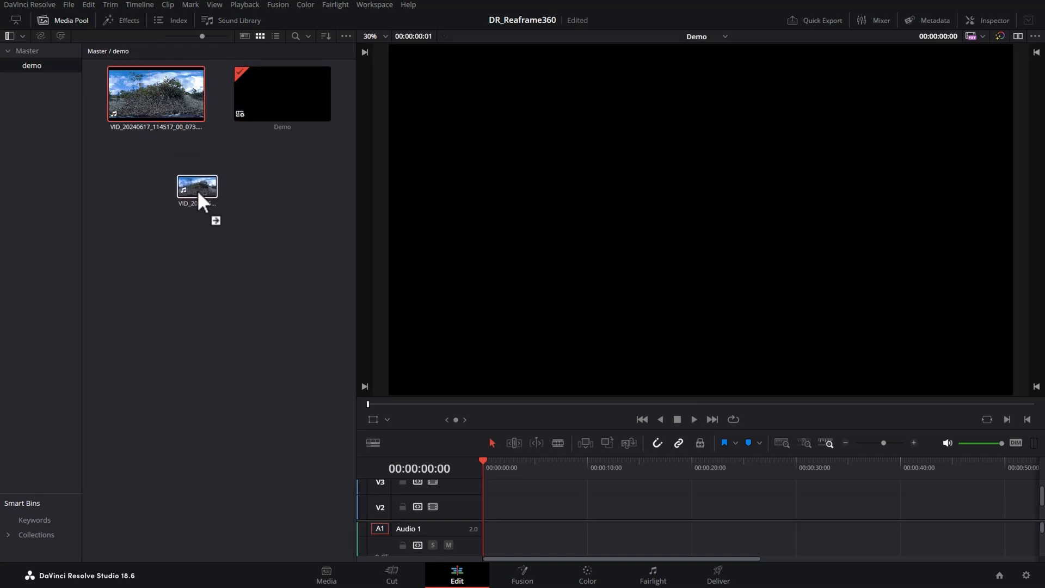
pyautogui.moveTo(197, 185); pyautogui.dragTo(364, 393)
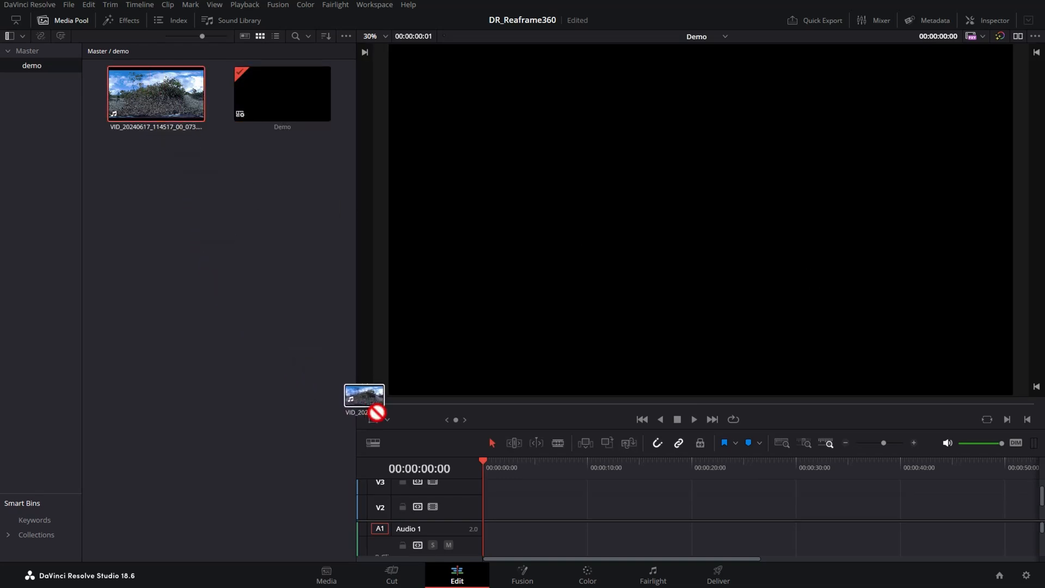
pyautogui.moveTo(363, 393); pyautogui.dragTo(533, 507)
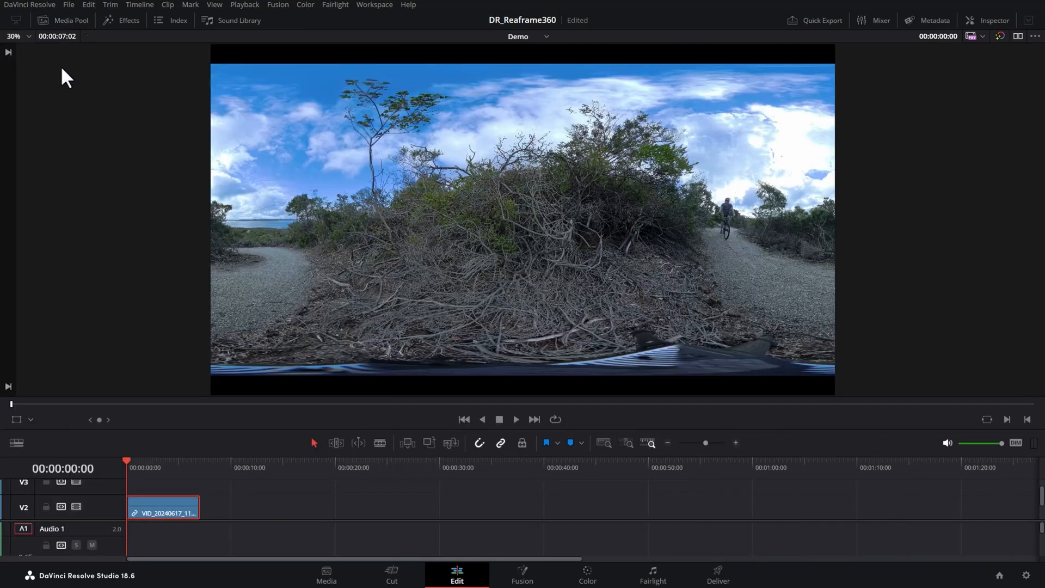
# Open the Effects library to reach kvrReframe360Ultra under Warp.
pyautogui.click(120, 20)
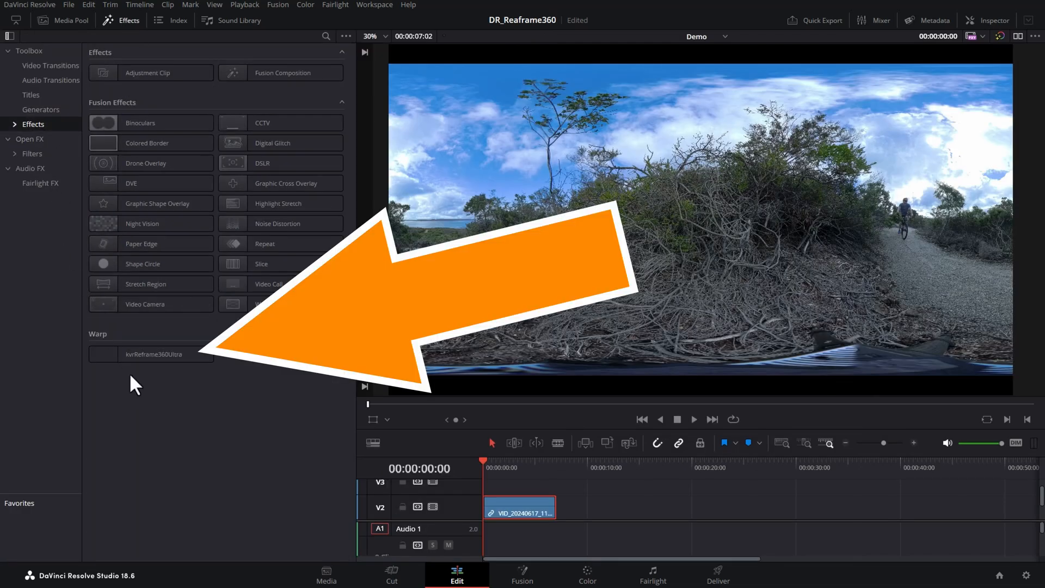
pyautogui.moveTo(165, 375)
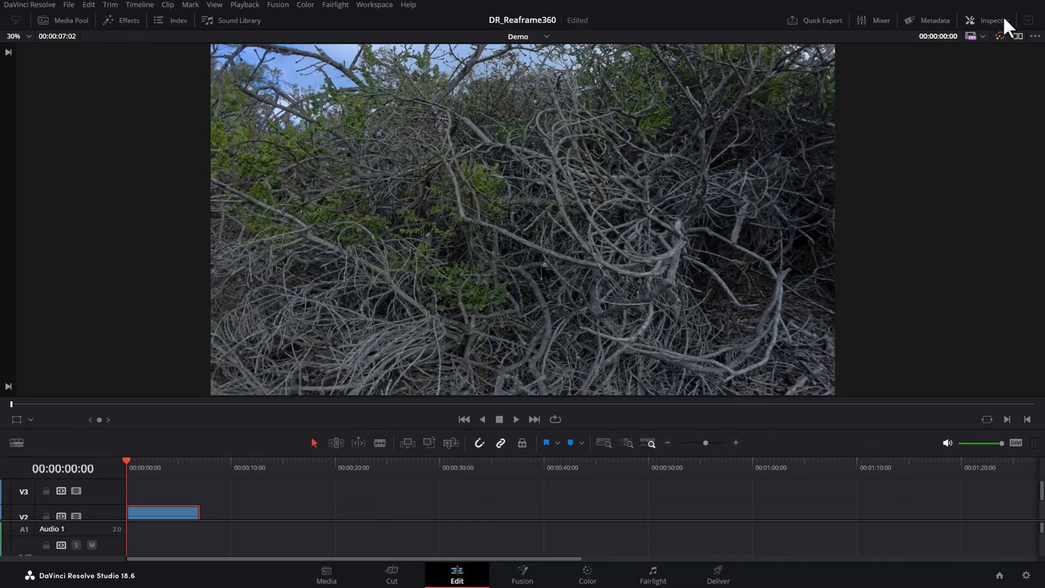
# Drag kvrReframe360Ultra's Field Of View down to about 0.173 for a tiny-planet view.
pyautogui.click(989, 21)
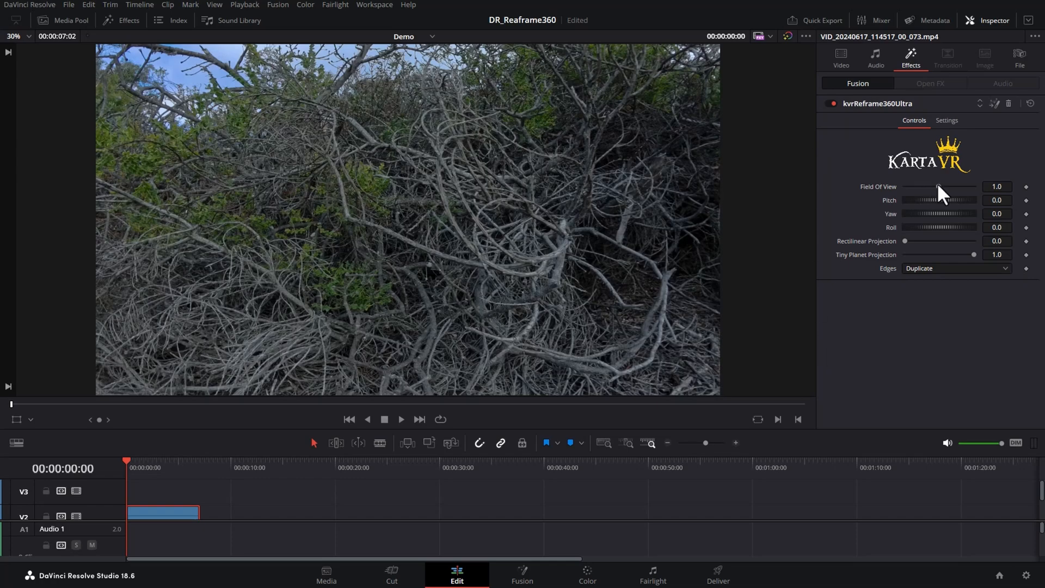
pyautogui.moveTo(938, 187); pyautogui.dragTo(906, 187)
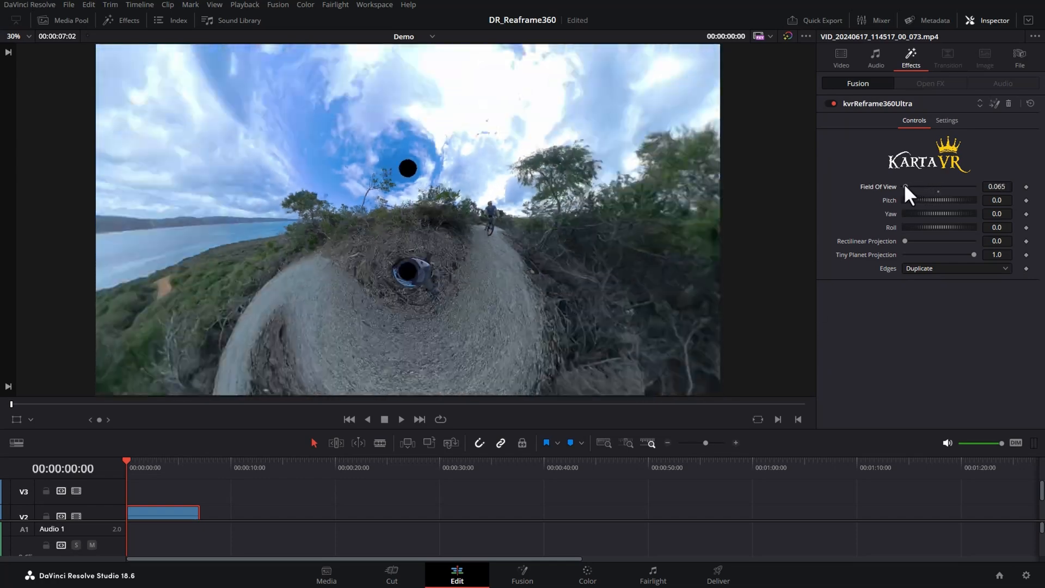
pyautogui.moveTo(906, 186); pyautogui.dragTo(916, 187)
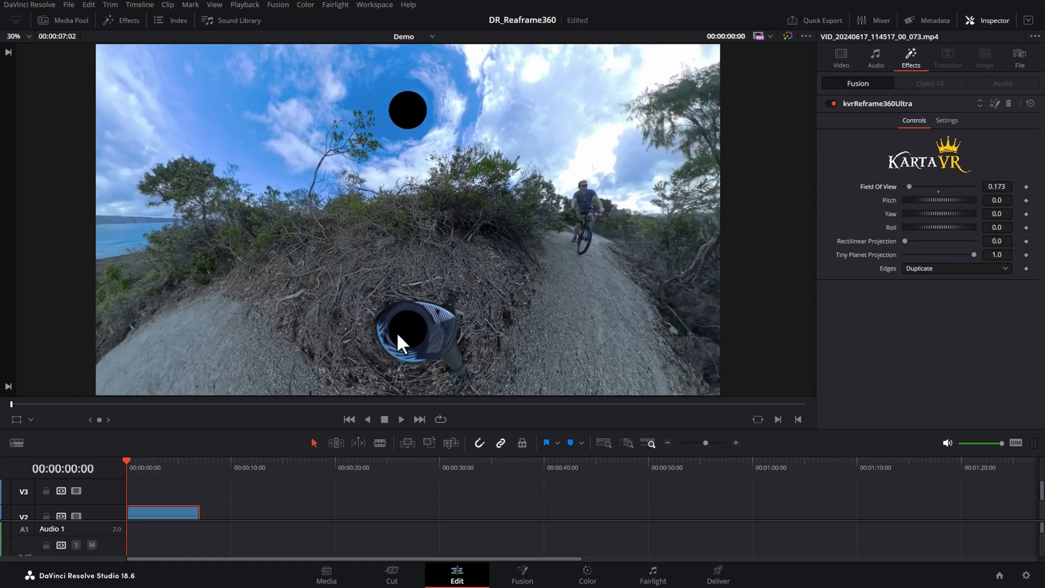
pyautogui.moveTo(895, 210)
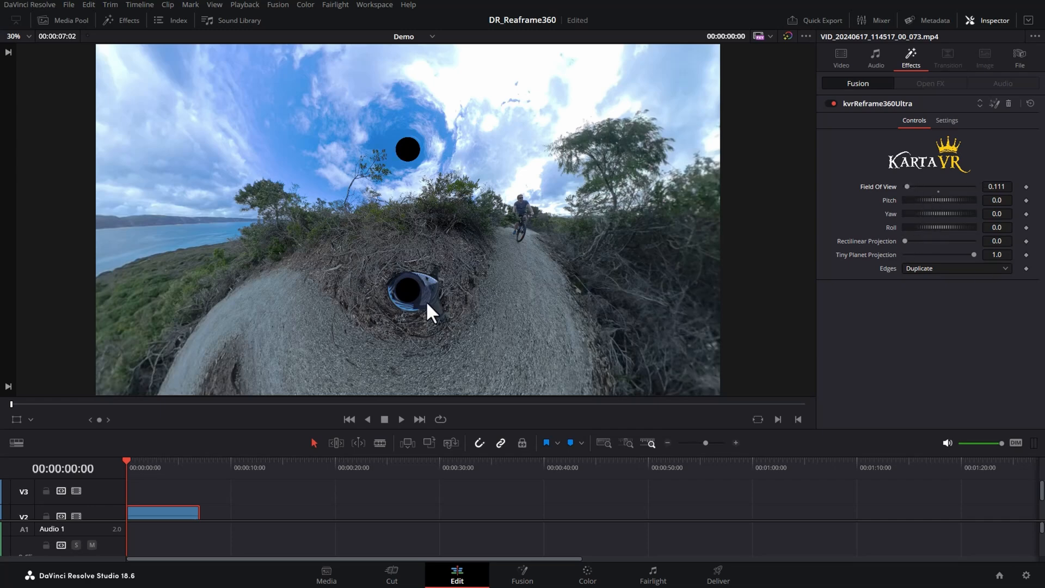
# Set the Demo timeline's Mismatched Resolution to Stretch frame to all corners.
pyautogui.click(69, 20)
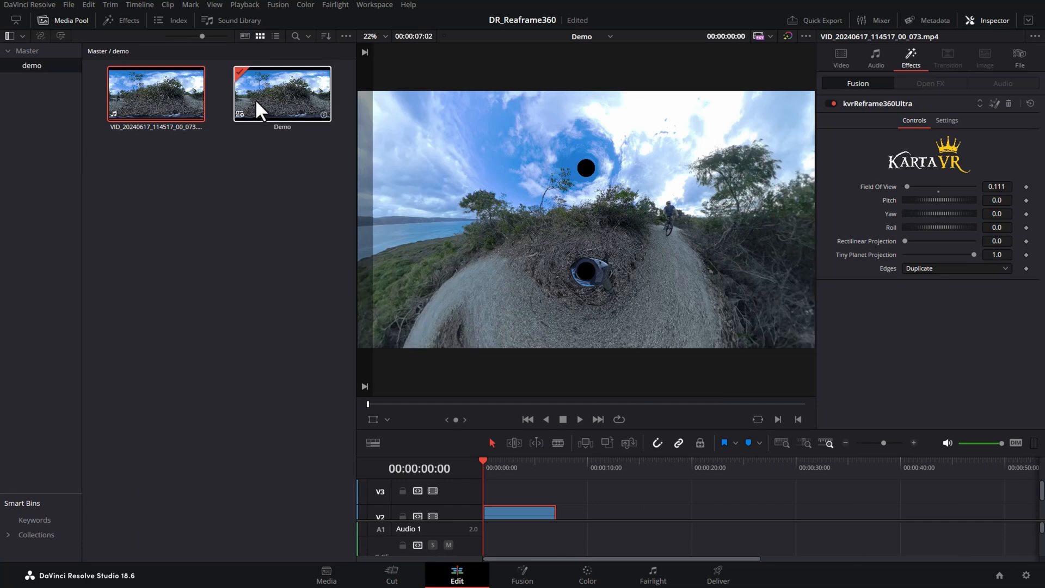
pyautogui.rightClick(281, 93)
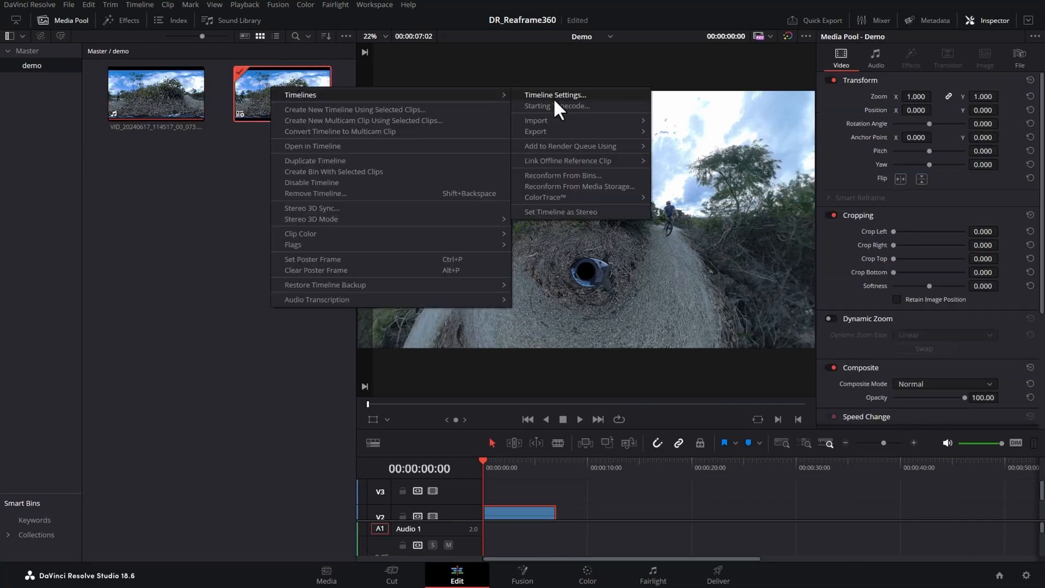
pyautogui.click(554, 95)
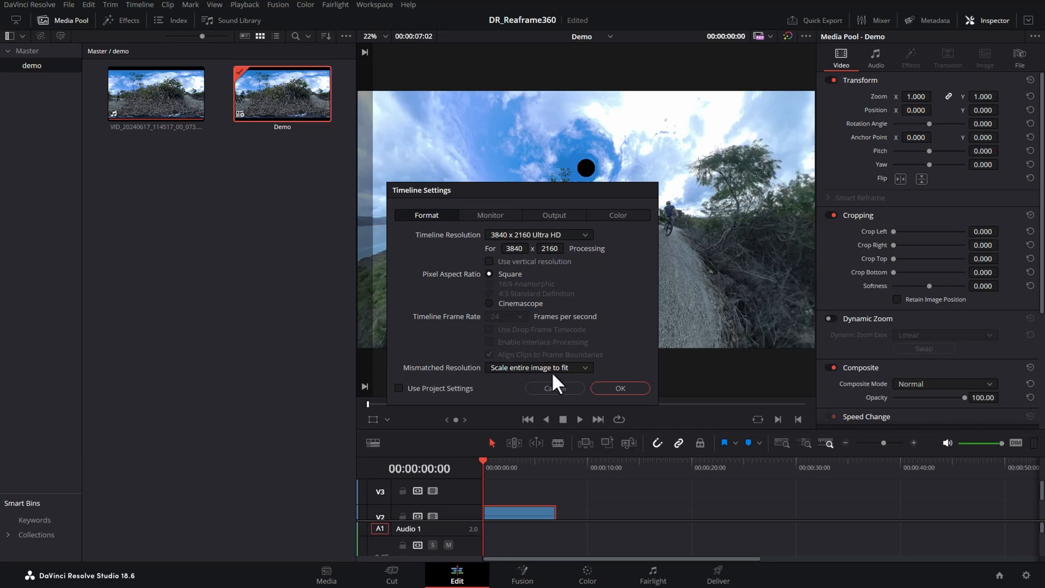
pyautogui.click(538, 367)
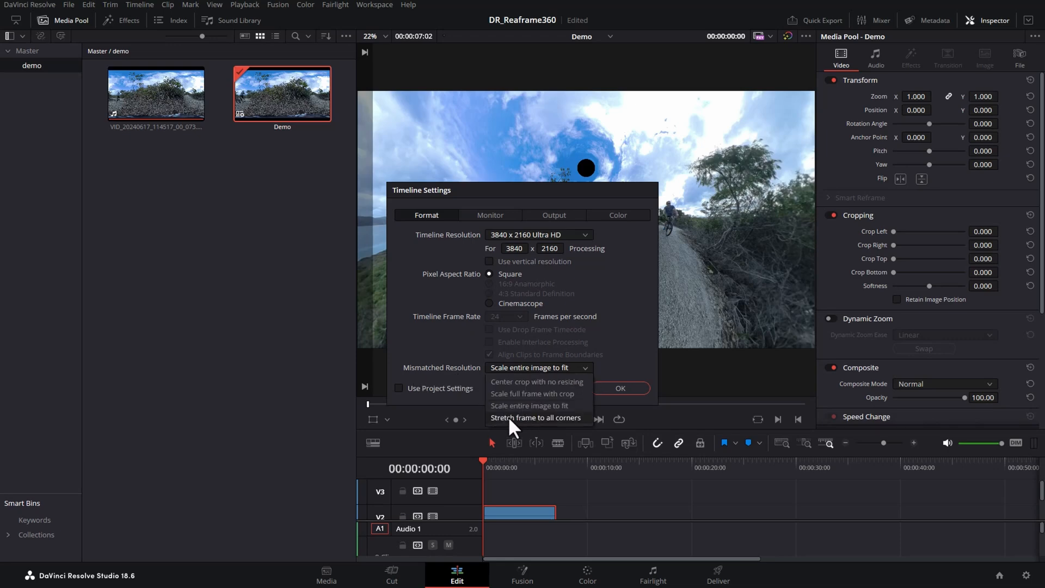
pyautogui.click(535, 417)
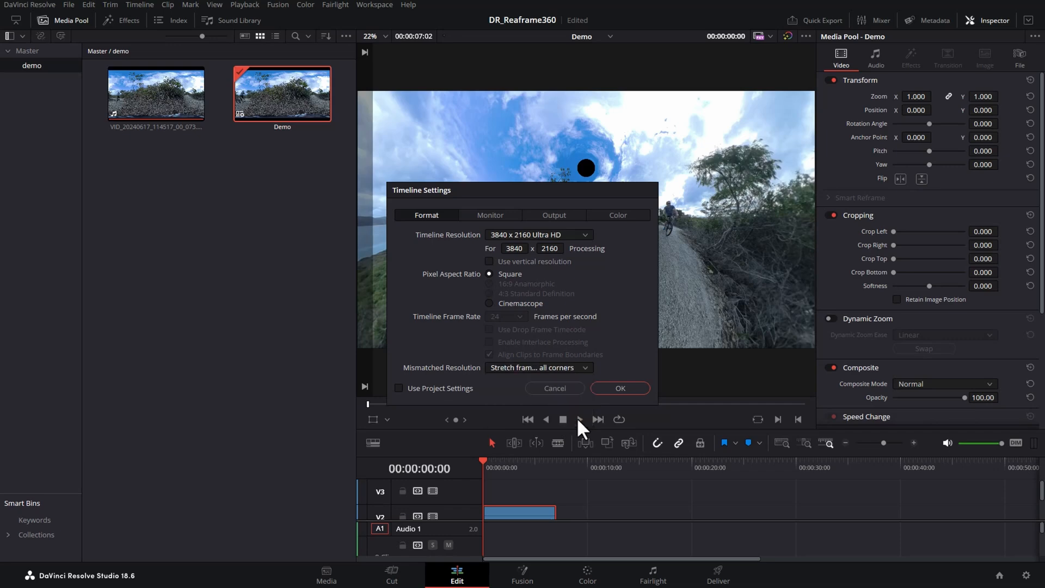
pyautogui.click(619, 388)
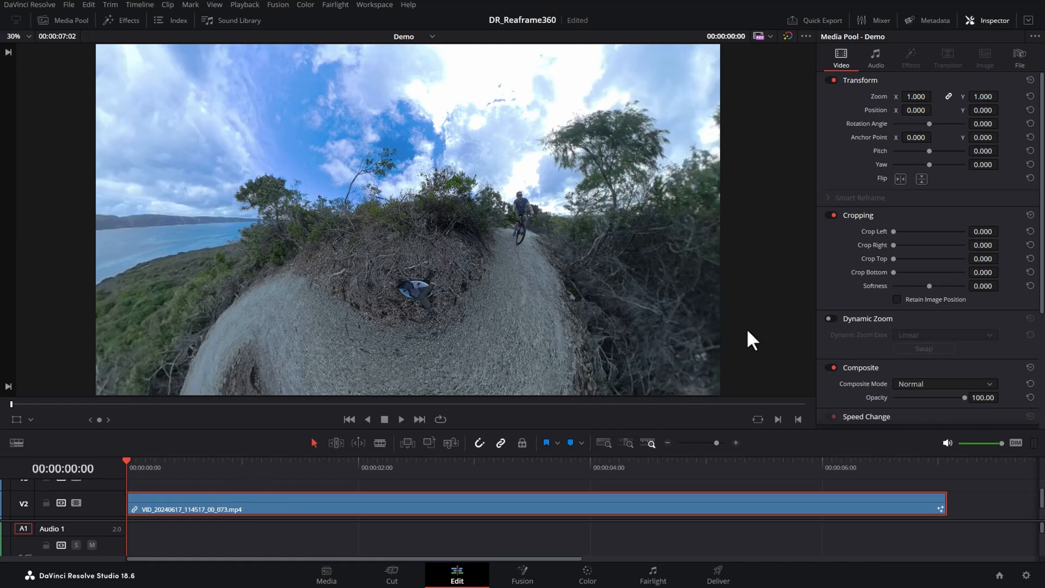
# Turn the reframe's yaw to 151.3 to center the cyclist on the winding trail.
pyautogui.click(911, 58)
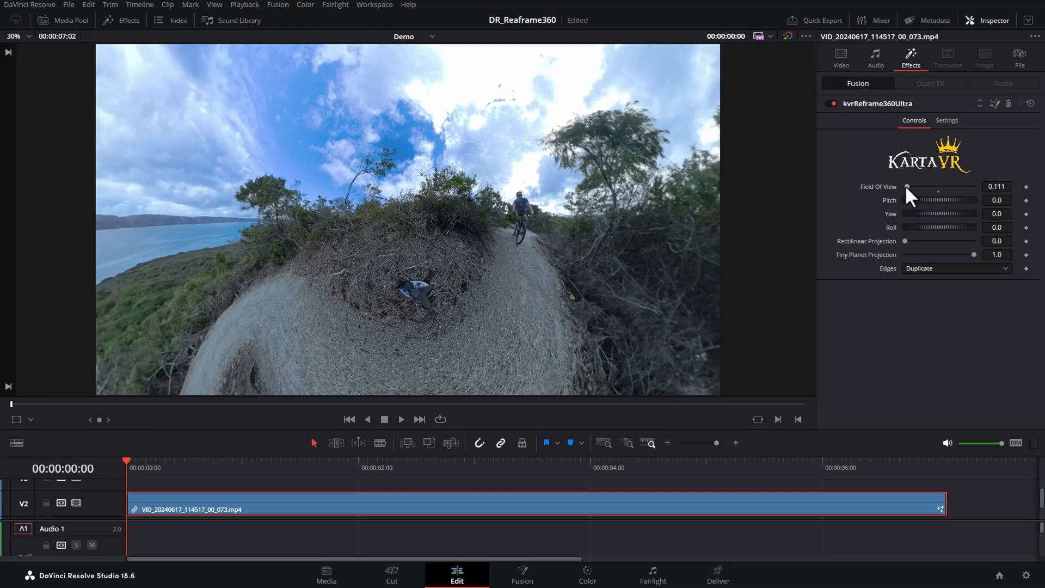
pyautogui.moveTo(908, 187); pyautogui.dragTo(938, 187)
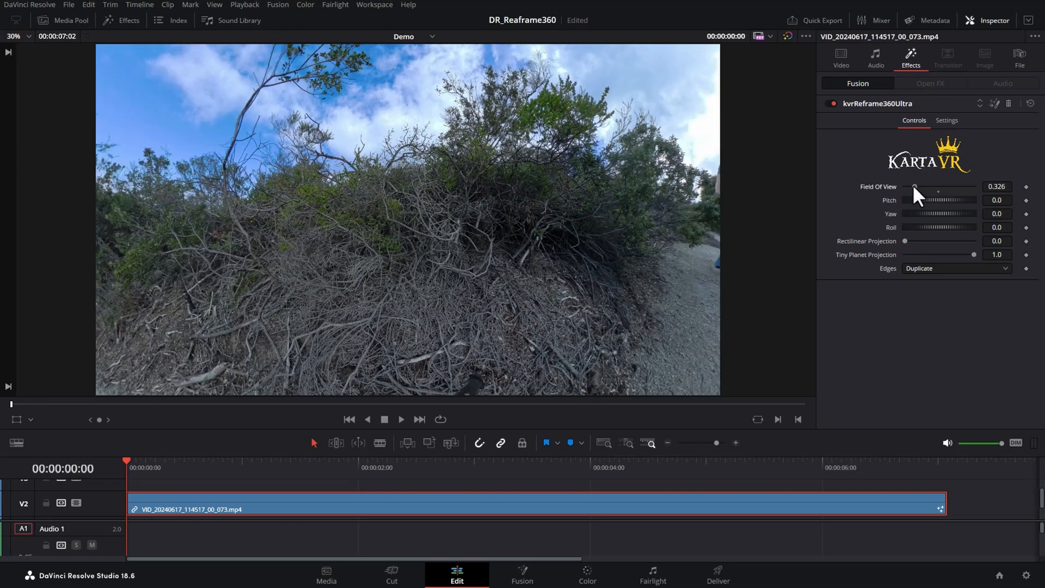
pyautogui.moveTo(937, 200); pyautogui.dragTo(940, 199)
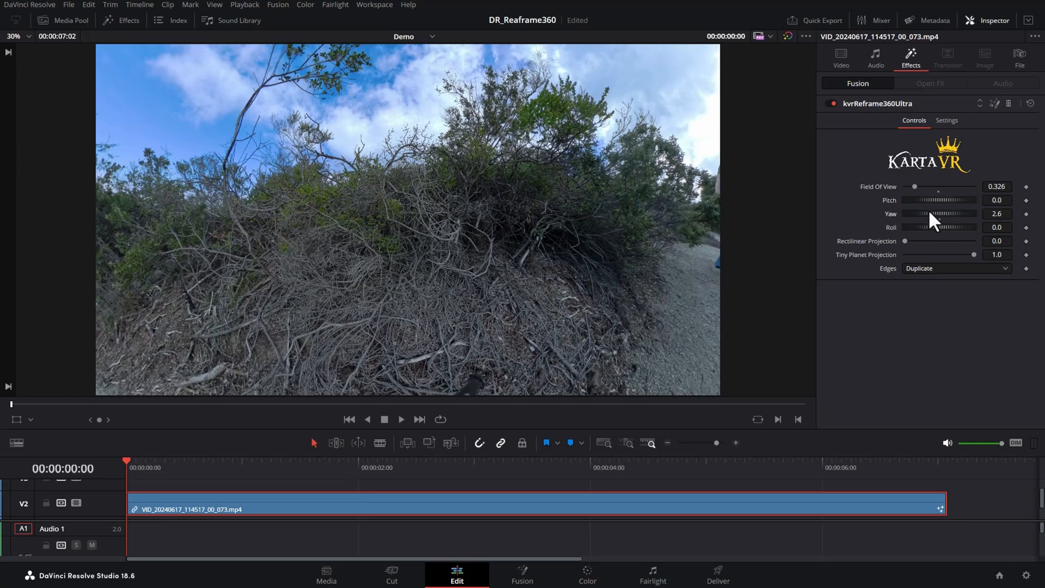
pyautogui.moveTo(919, 214); pyautogui.dragTo(953, 214)
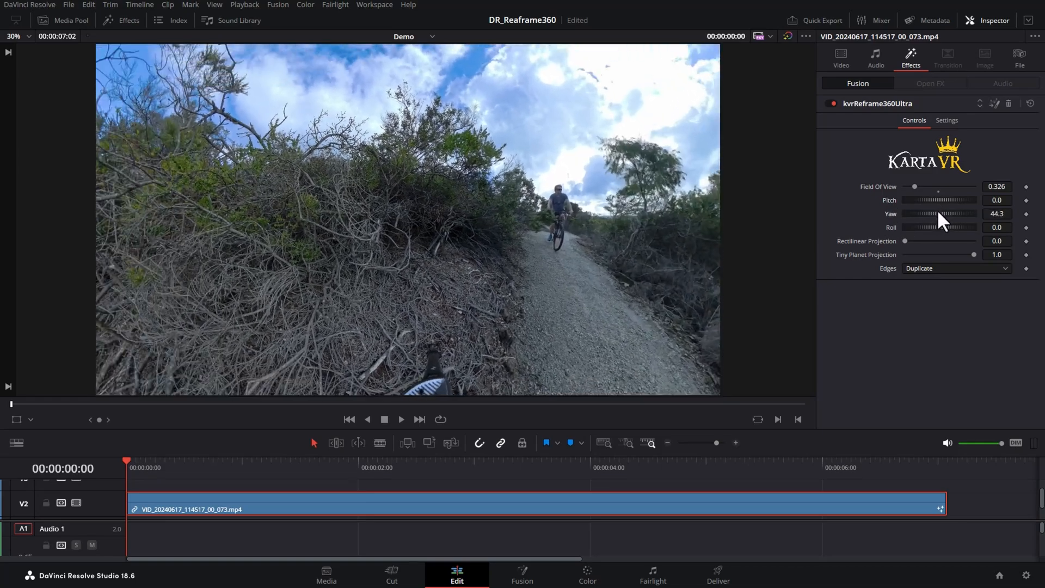
pyautogui.moveTo(940, 227); pyautogui.dragTo(956, 227)
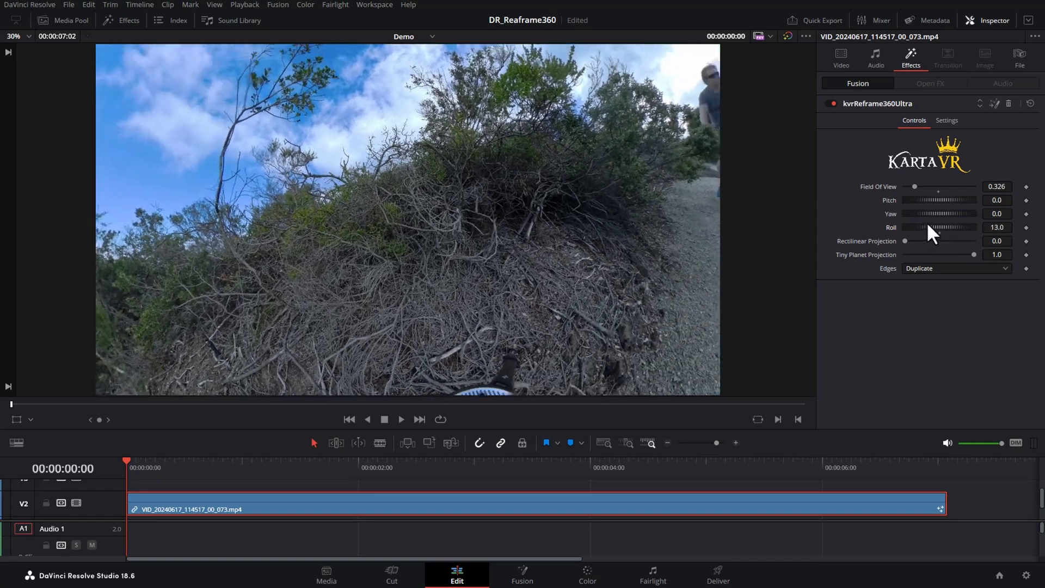
pyautogui.moveTo(953, 213); pyautogui.dragTo(929, 213)
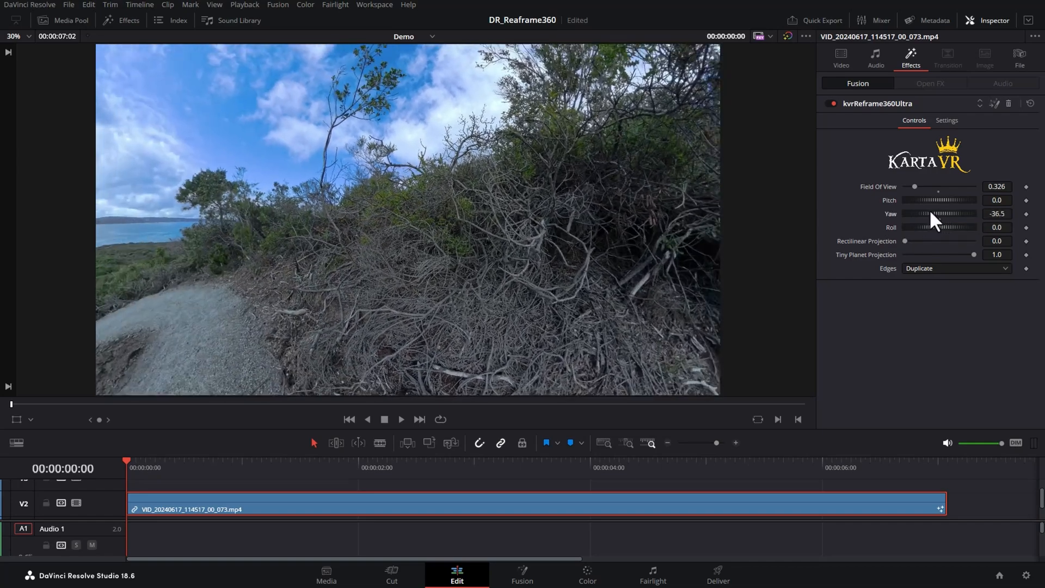
pyautogui.moveTo(939, 213); pyautogui.dragTo(970, 214)
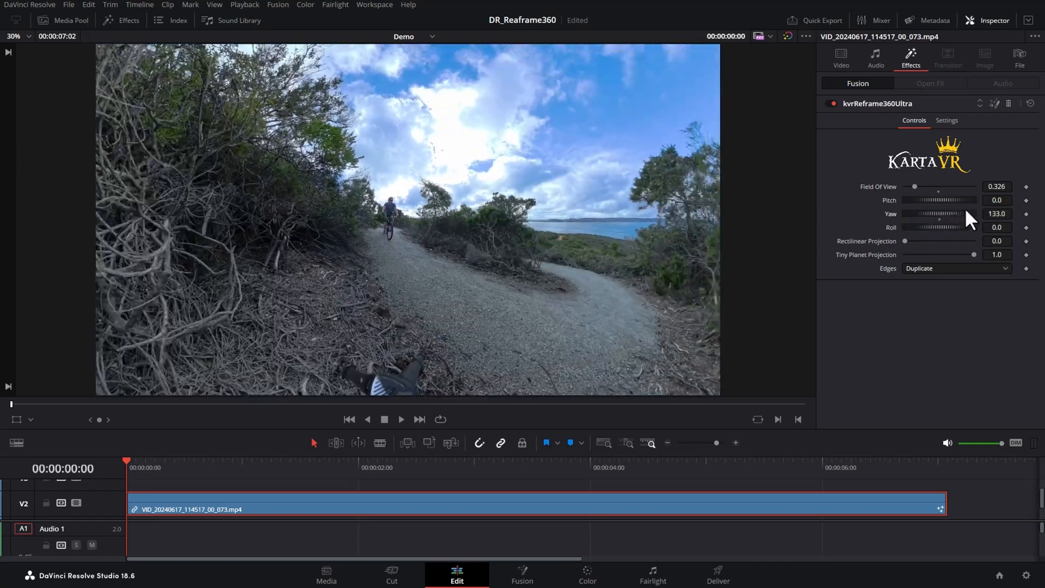
pyautogui.moveTo(959, 213); pyautogui.dragTo(972, 213)
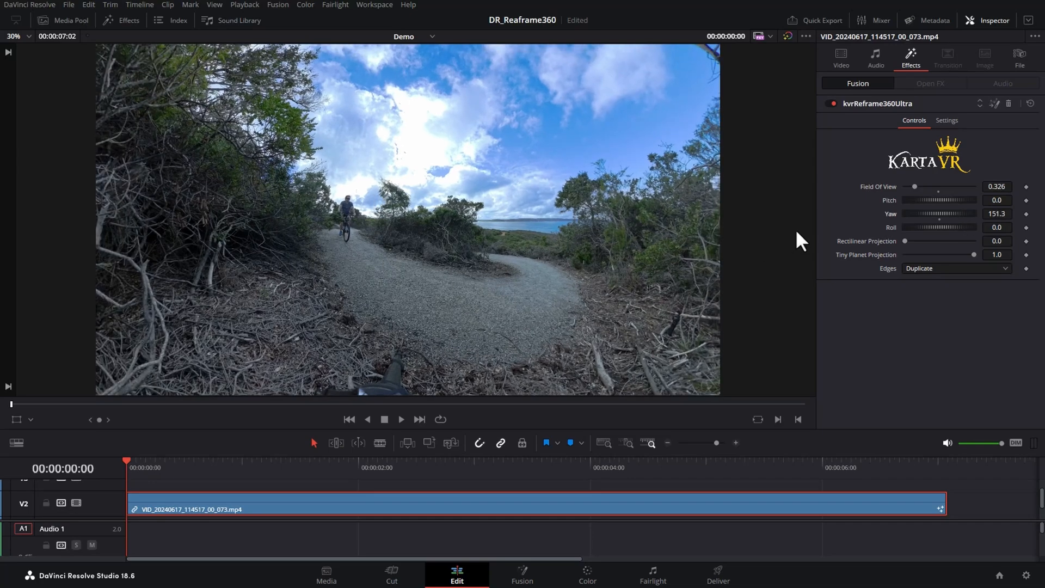
# Set field of view to 0.557 and rectilinear projection to 0.559.
pyautogui.moveTo(915, 187); pyautogui.dragTo(921, 186)
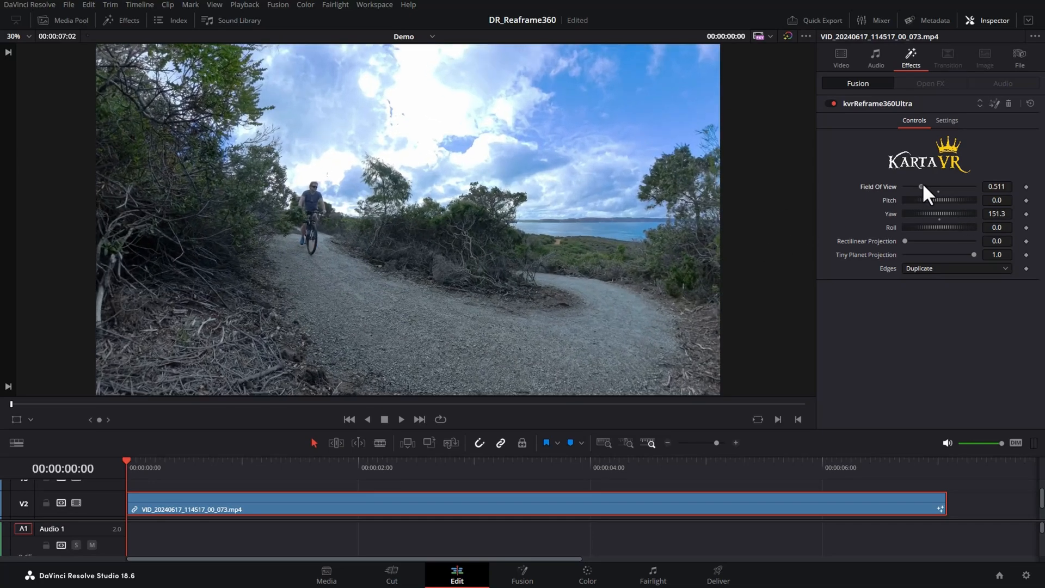
pyautogui.moveTo(921, 187); pyautogui.dragTo(926, 186)
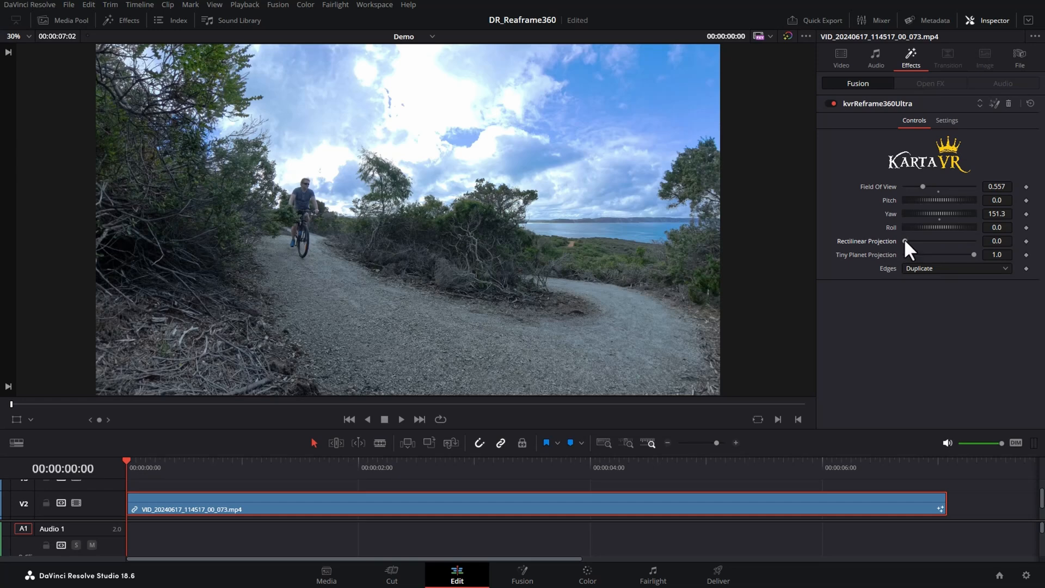
pyautogui.moveTo(905, 240); pyautogui.dragTo(935, 240)
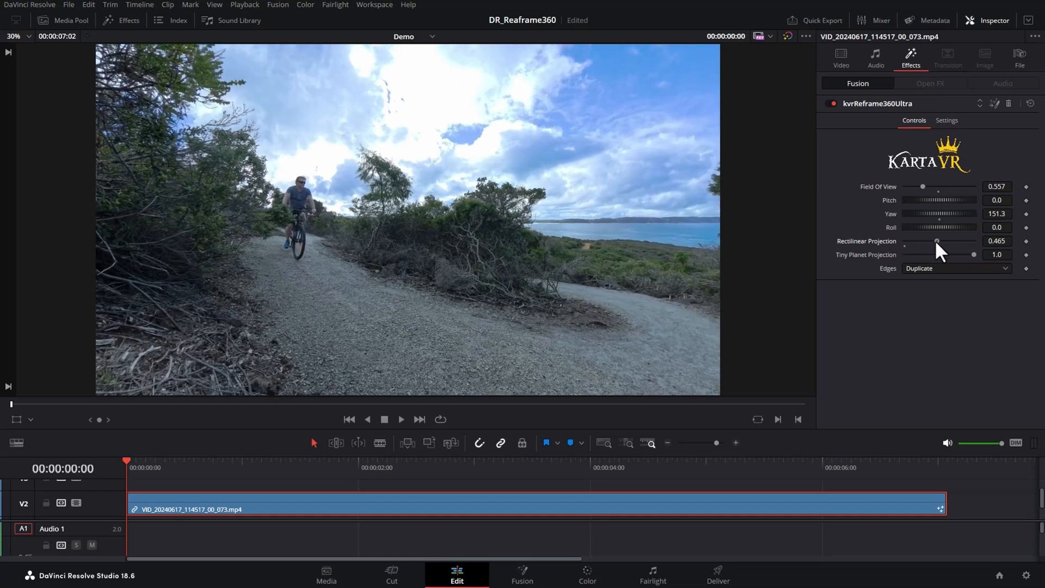
pyautogui.moveTo(936, 241); pyautogui.dragTo(920, 240)
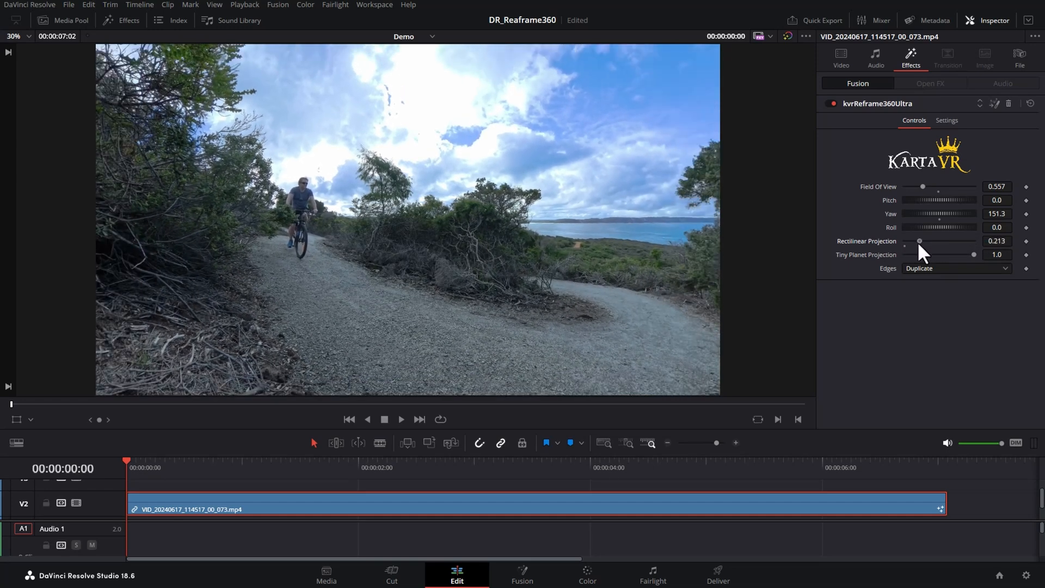
pyautogui.moveTo(919, 241); pyautogui.dragTo(943, 241)
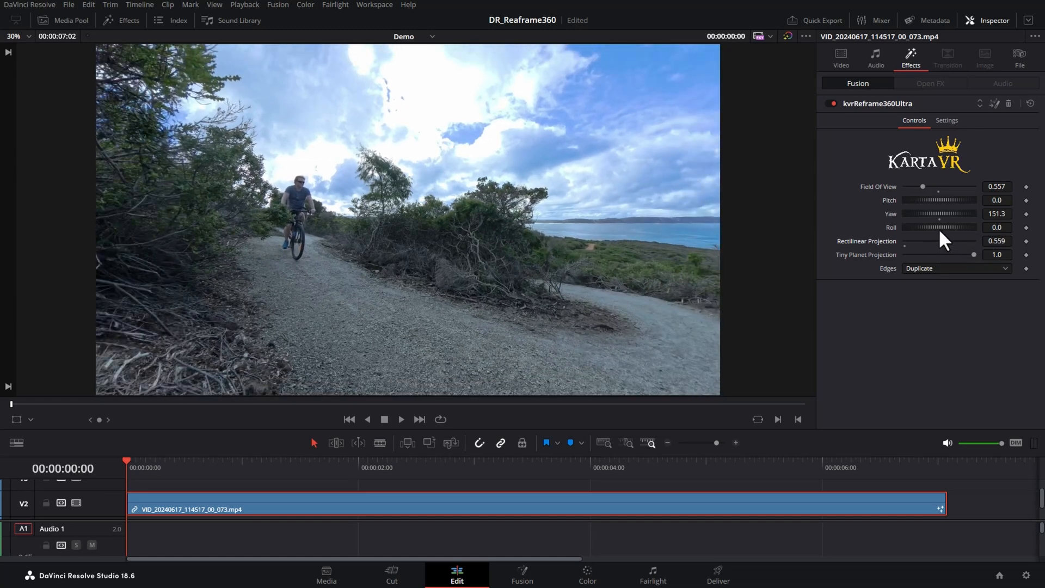
# Play back the clip, then keyframe yaw at 151.3 and swing it to 198.3 later.
pyautogui.click(401, 418)
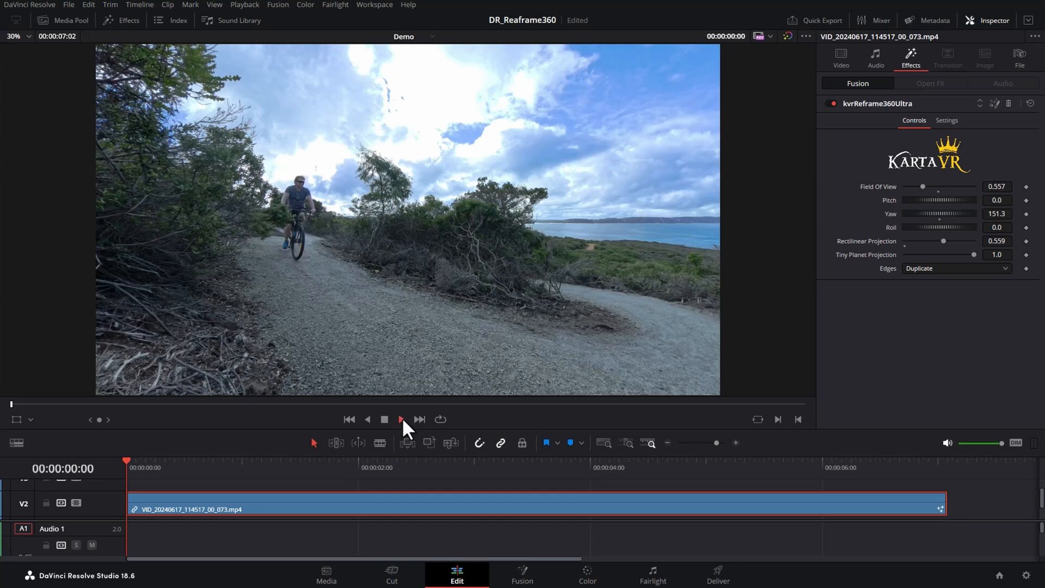
pyautogui.click(400, 419)
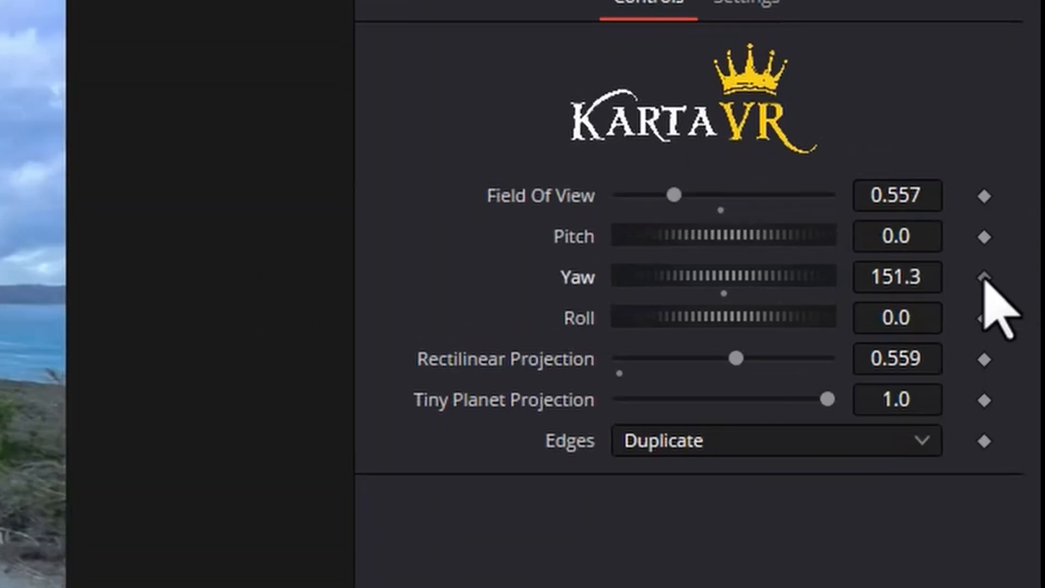
pyautogui.click(983, 276)
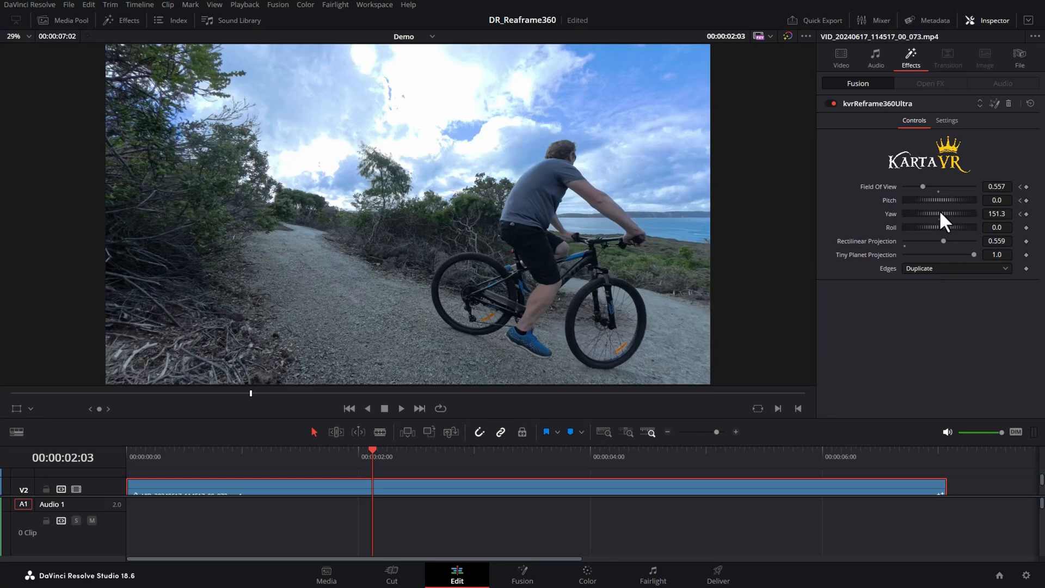
pyautogui.moveTo(940, 213); pyautogui.dragTo(973, 213)
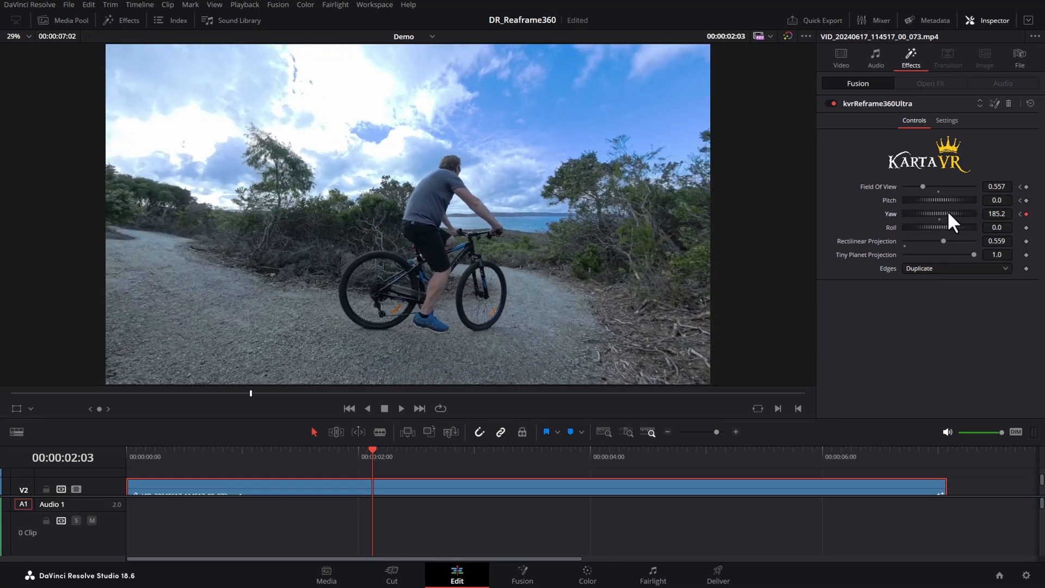
pyautogui.moveTo(946, 214); pyautogui.dragTo(956, 213)
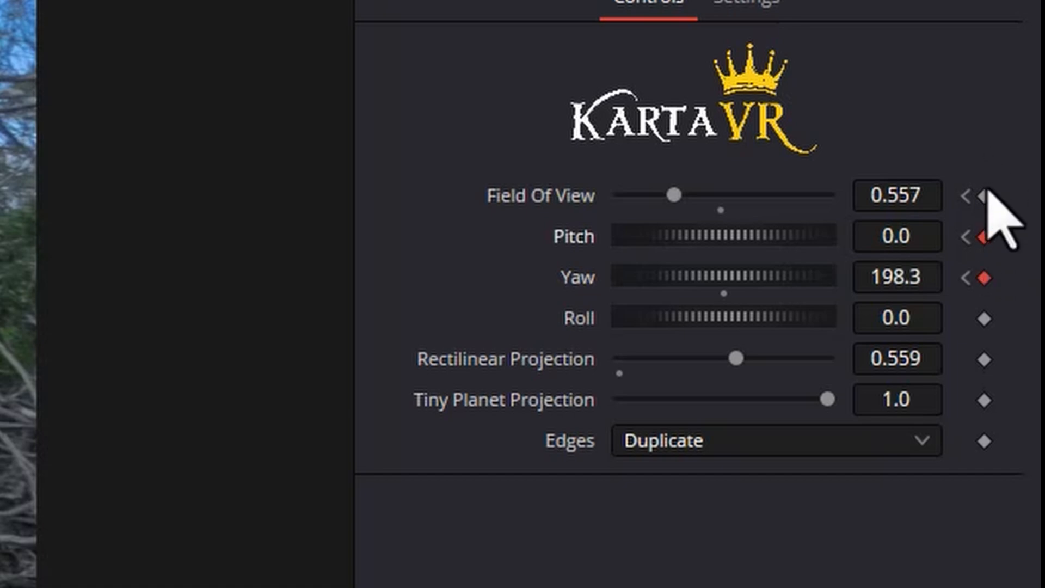
# Add a field-of-view keyframe and widen the view to 0.649 later in the clip.
pyautogui.click(983, 195)
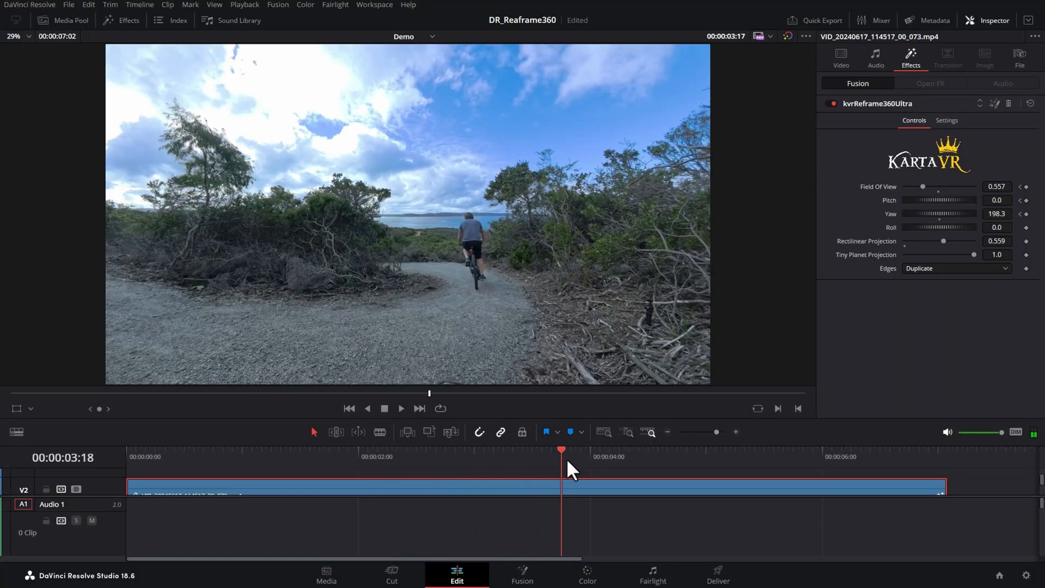
pyautogui.moveTo(933, 213); pyautogui.dragTo(946, 214)
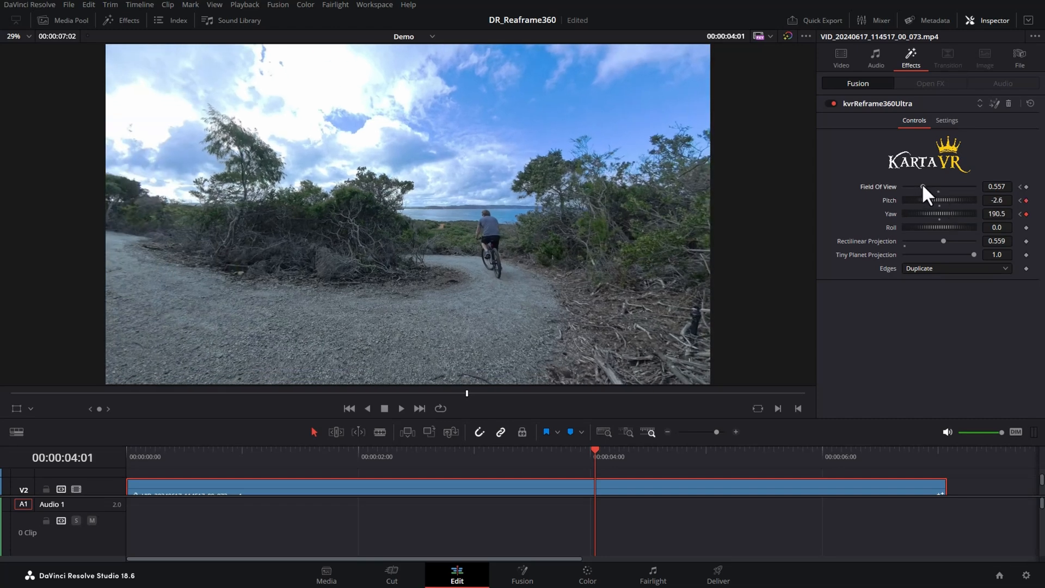
pyautogui.moveTo(923, 187); pyautogui.dragTo(933, 187)
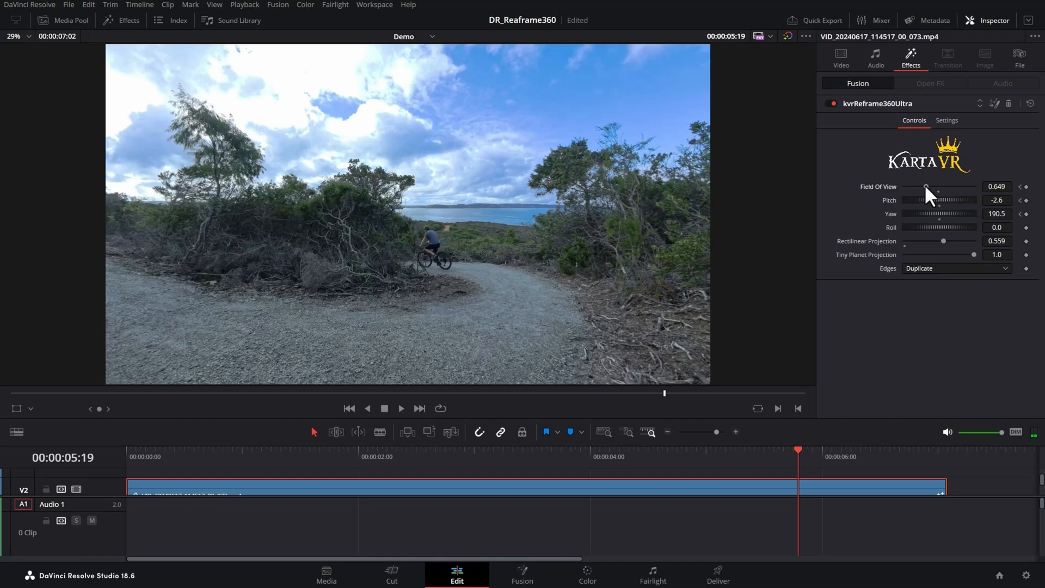
pyautogui.moveTo(924, 187); pyautogui.dragTo(933, 187)
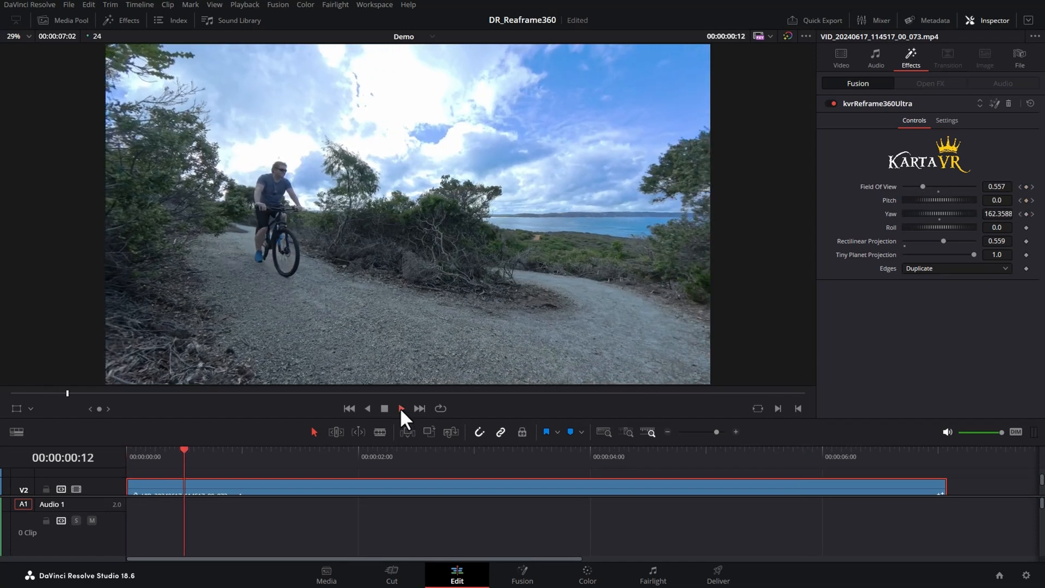
# Play and pause the animated reframe, then open the kvrReframe360Ultra effect in Fusion.
pyautogui.click(401, 409)
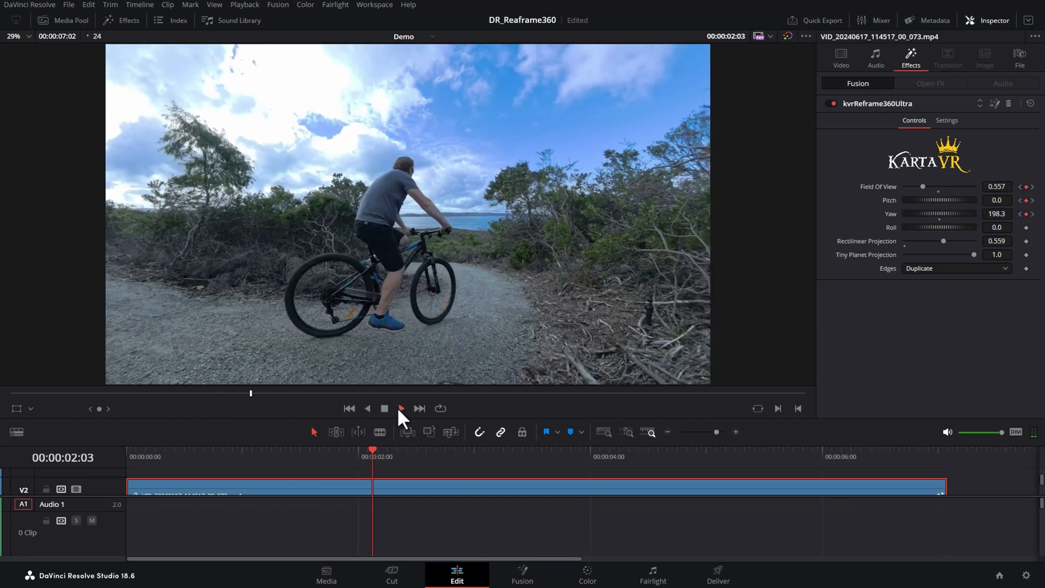
pyautogui.click(384, 407)
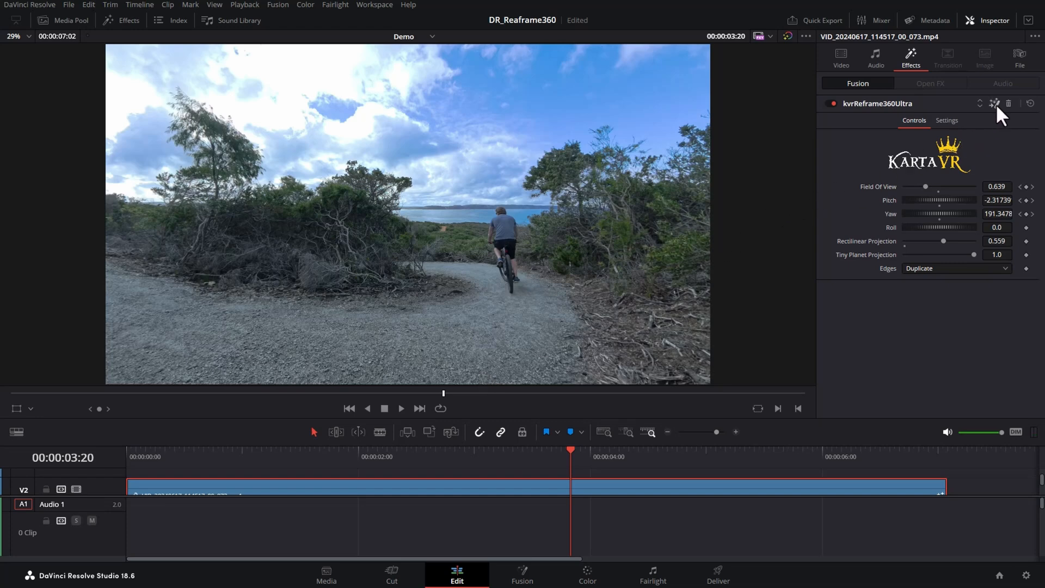
pyautogui.click(522, 573)
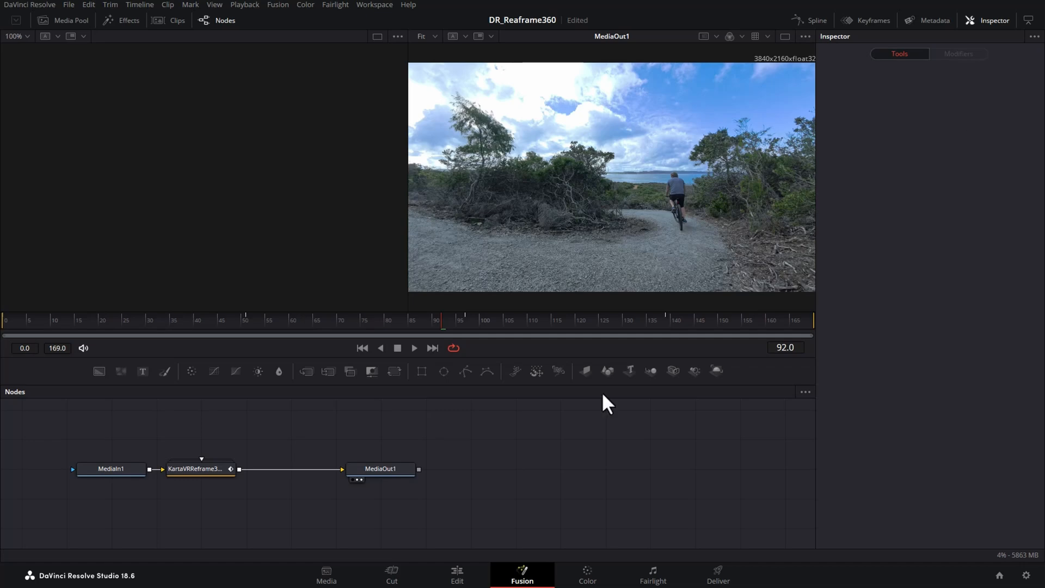
pyautogui.moveTo(326, 533)
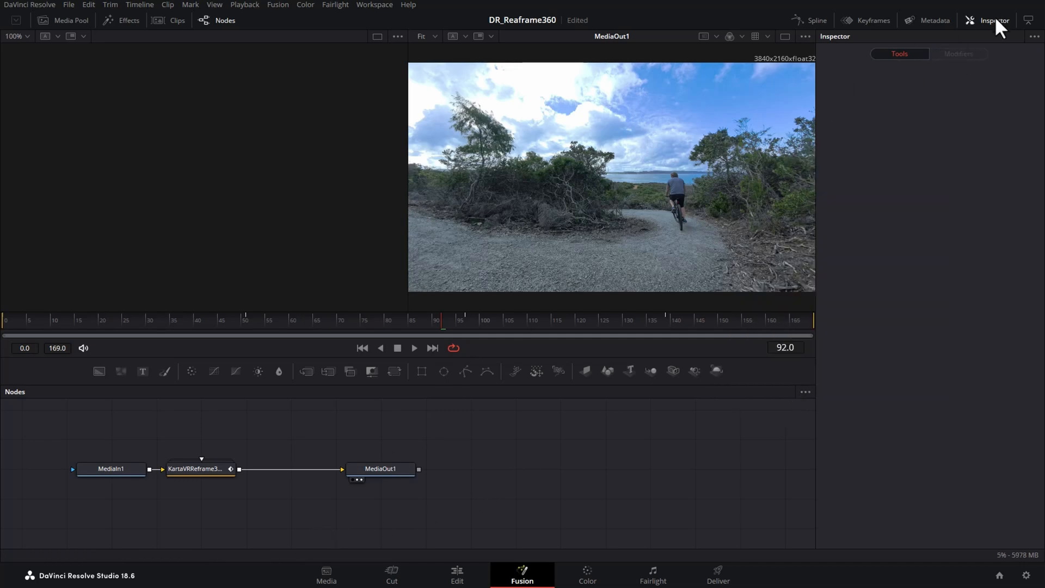
# Show KartaVRReframe360Ultra curves in the Spline panel, smooth all keyframes and ease the first yaw handle.
pyautogui.click(992, 20)
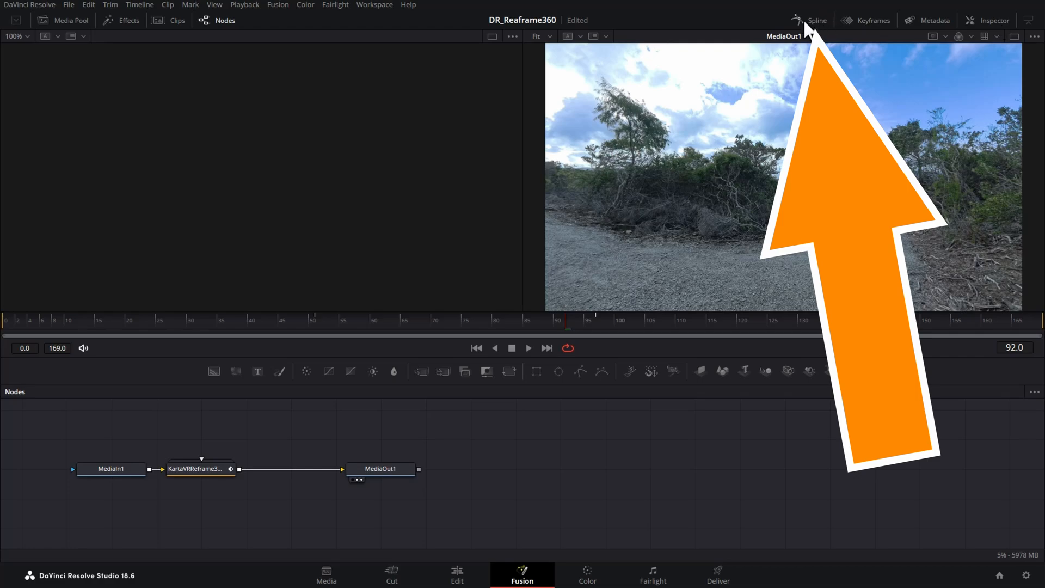
pyautogui.click(813, 20)
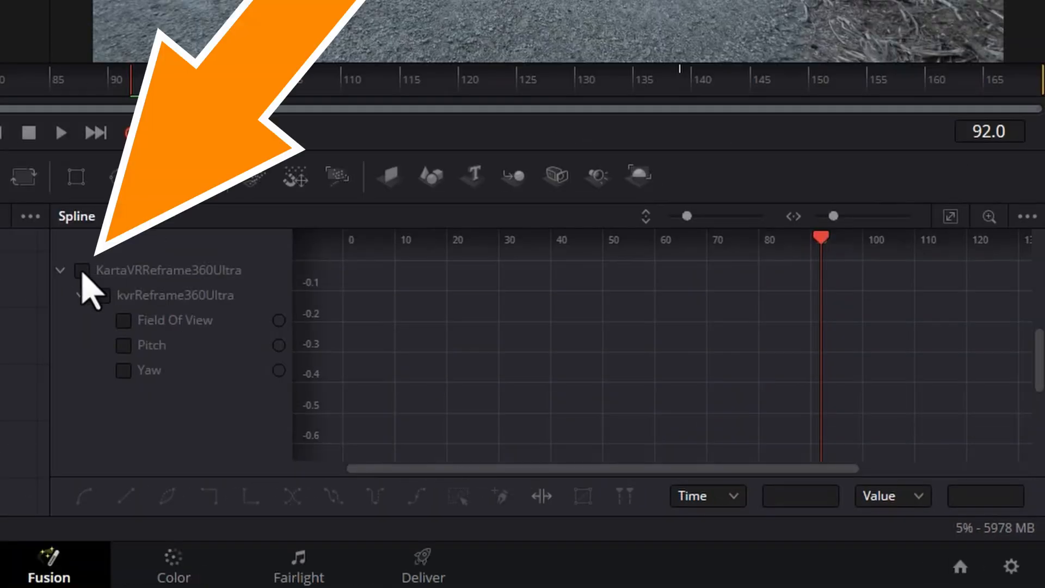
pyautogui.click(81, 271)
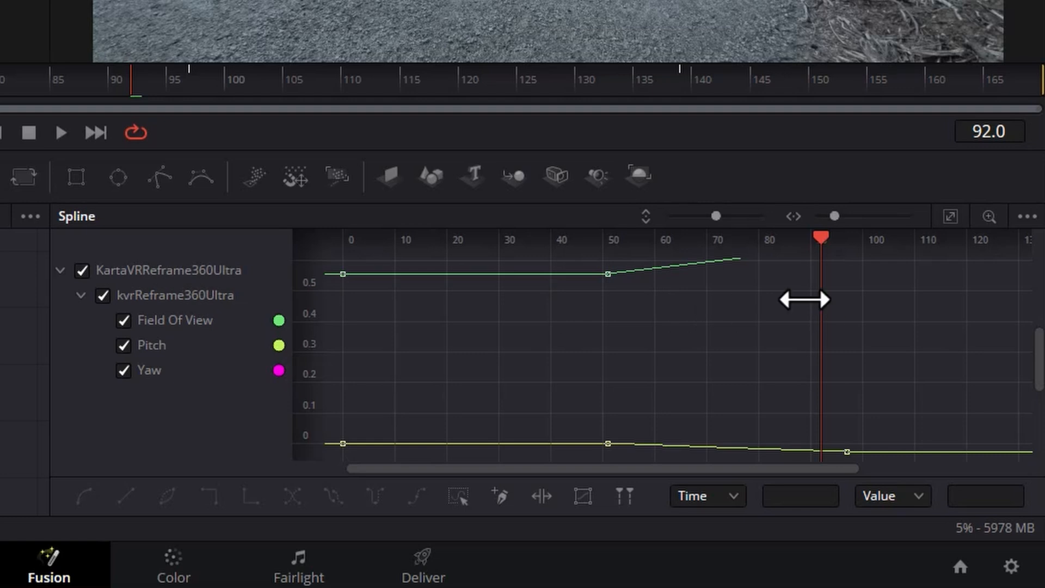
pyautogui.moveTo(729, 336)
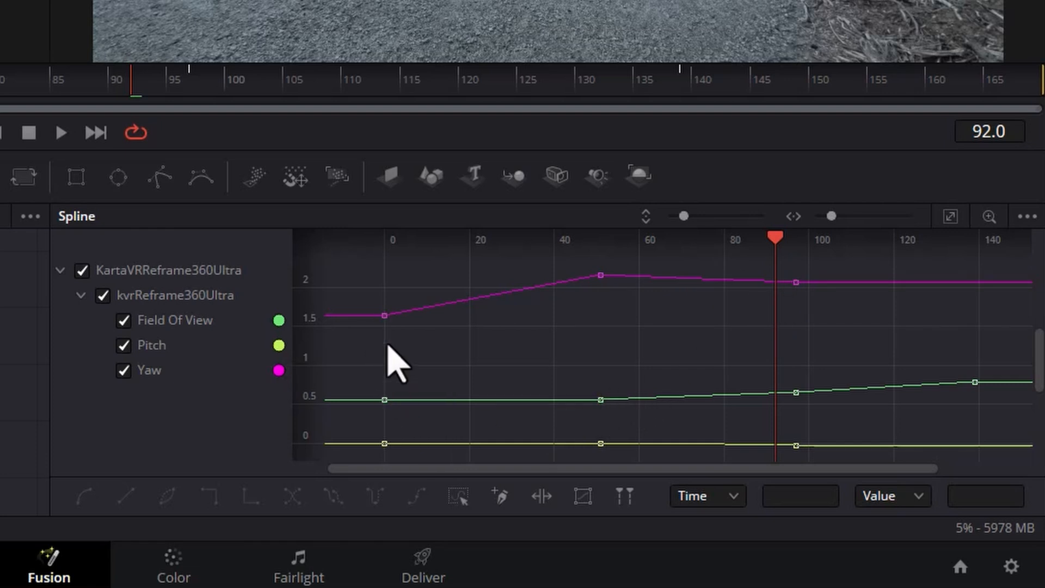
pyautogui.moveTo(584, 370)
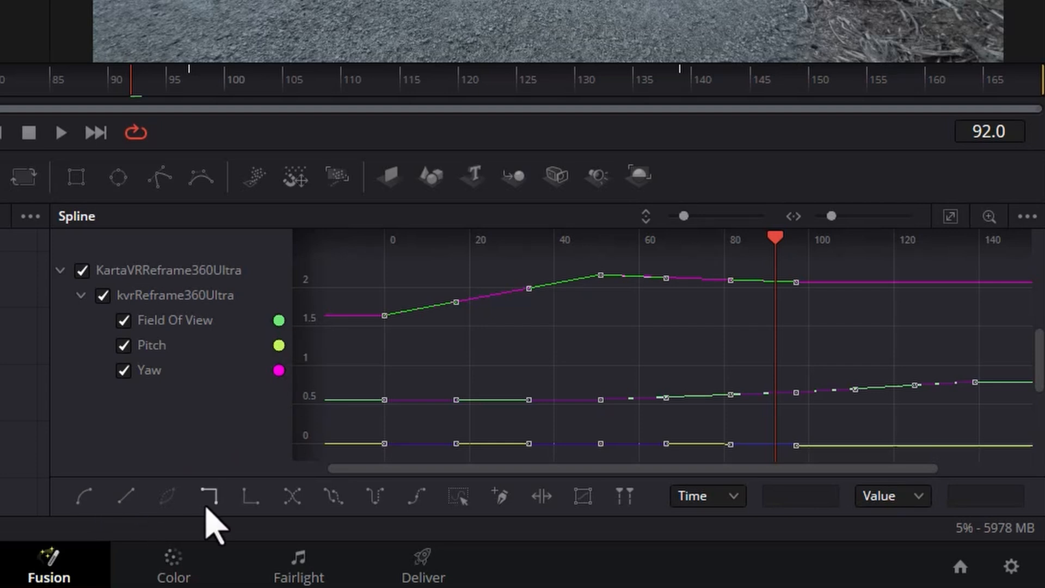
pyautogui.moveTo(83, 497)
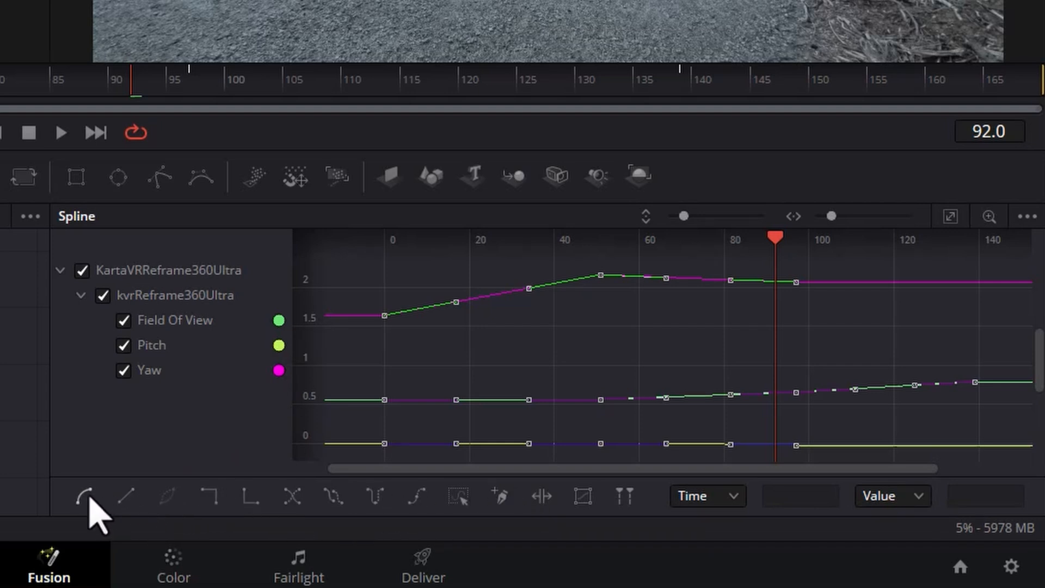
pyautogui.moveTo(83, 496)
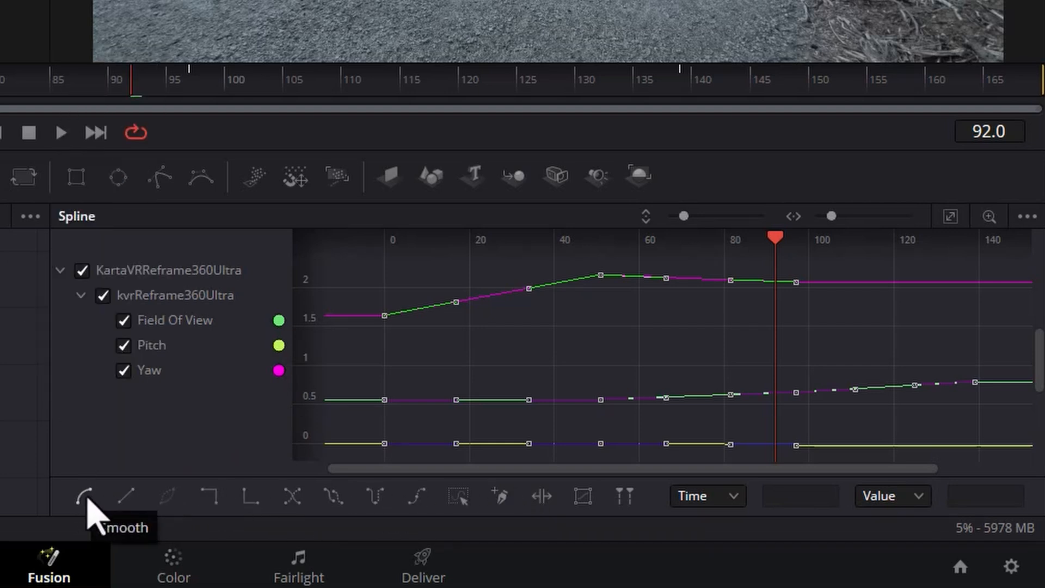
pyautogui.click(83, 495)
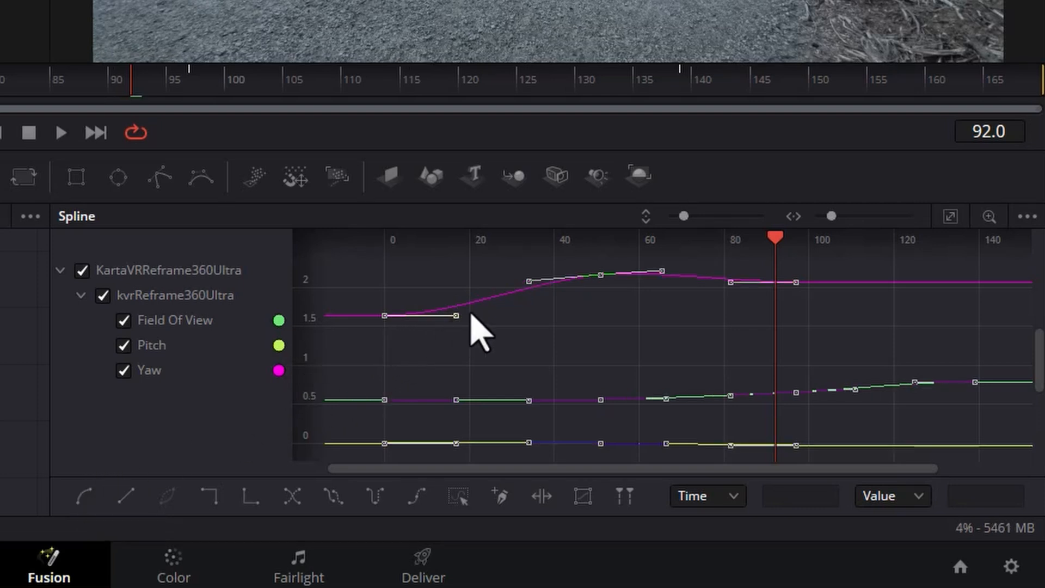
pyautogui.moveTo(530, 337)
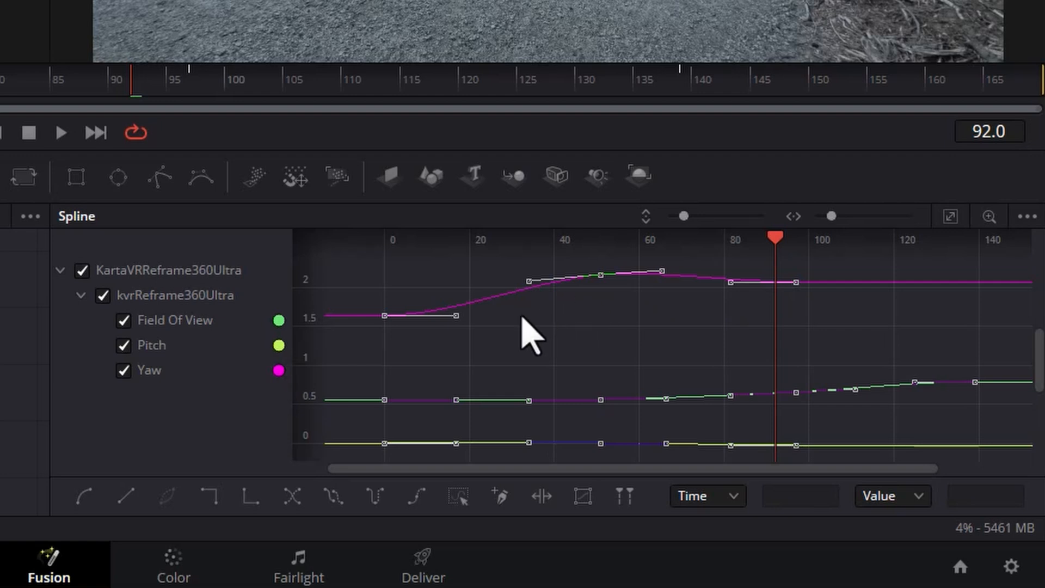
pyautogui.moveTo(739, 430)
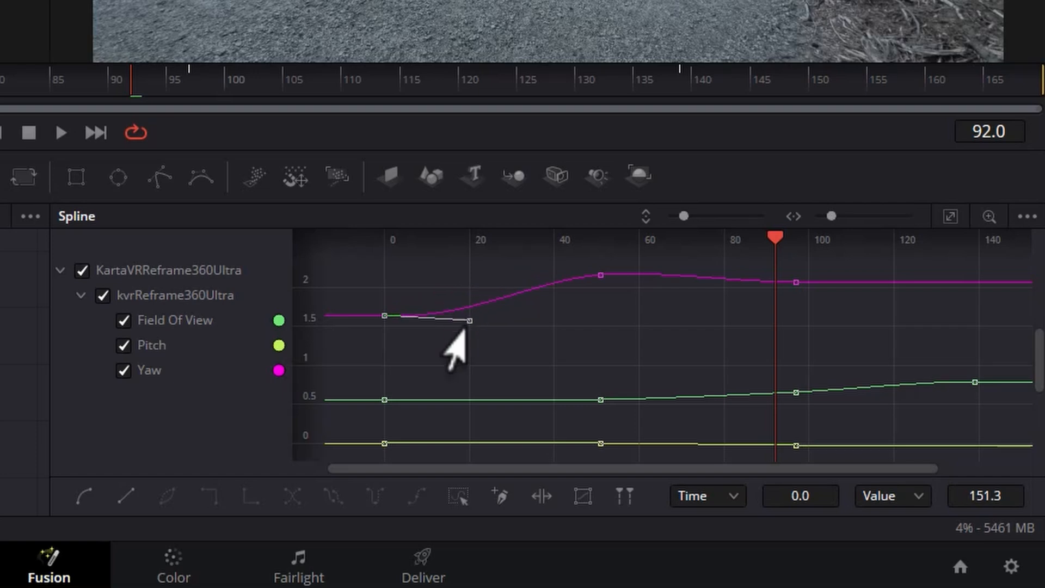
pyautogui.moveTo(466, 320); pyautogui.dragTo(453, 296)
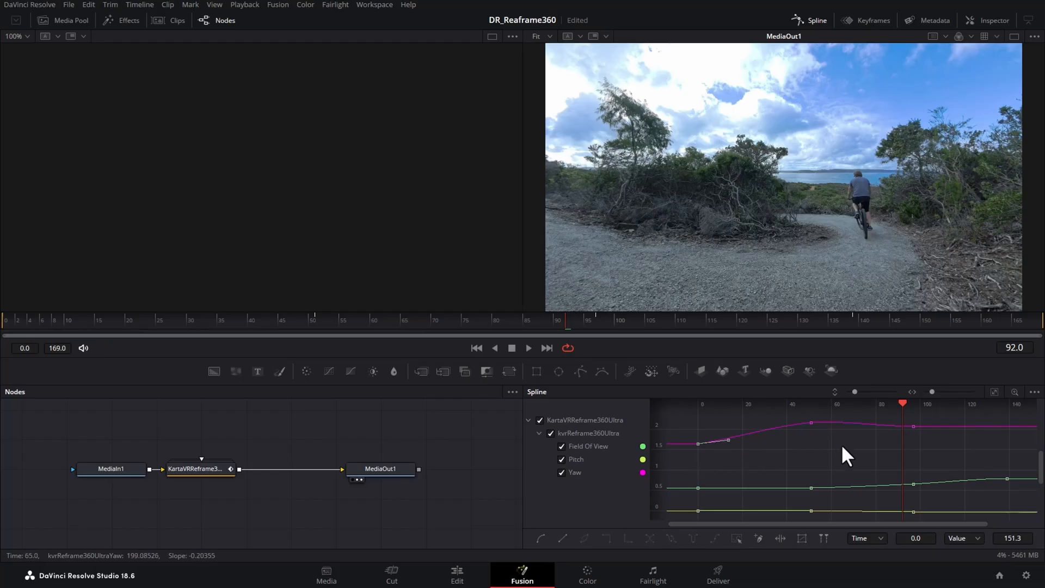
# Switch to the Color page and raise global exposure to 0.41 on the HDR wheels.
pyautogui.click(457, 573)
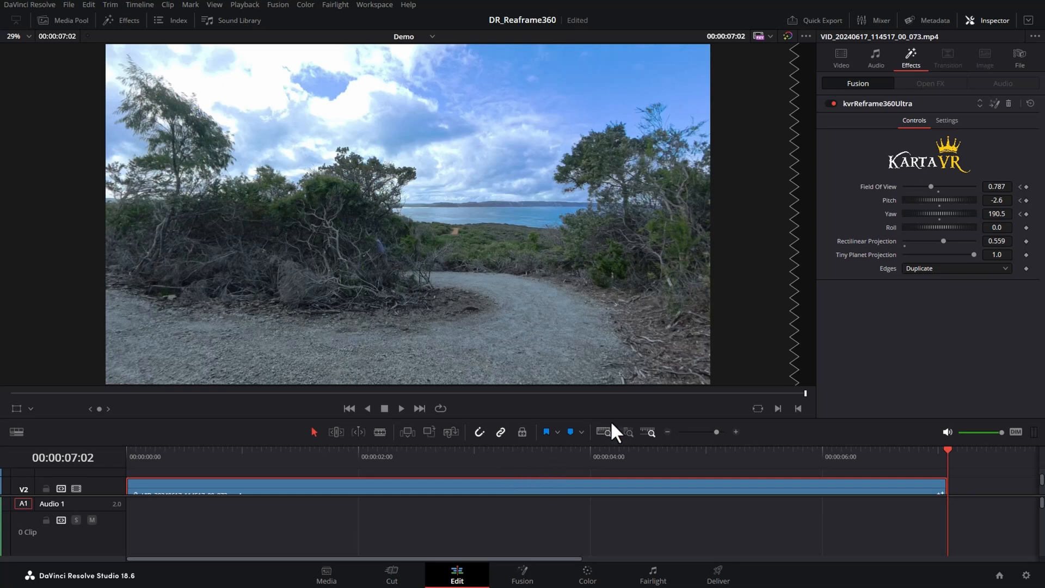
pyautogui.click(522, 574)
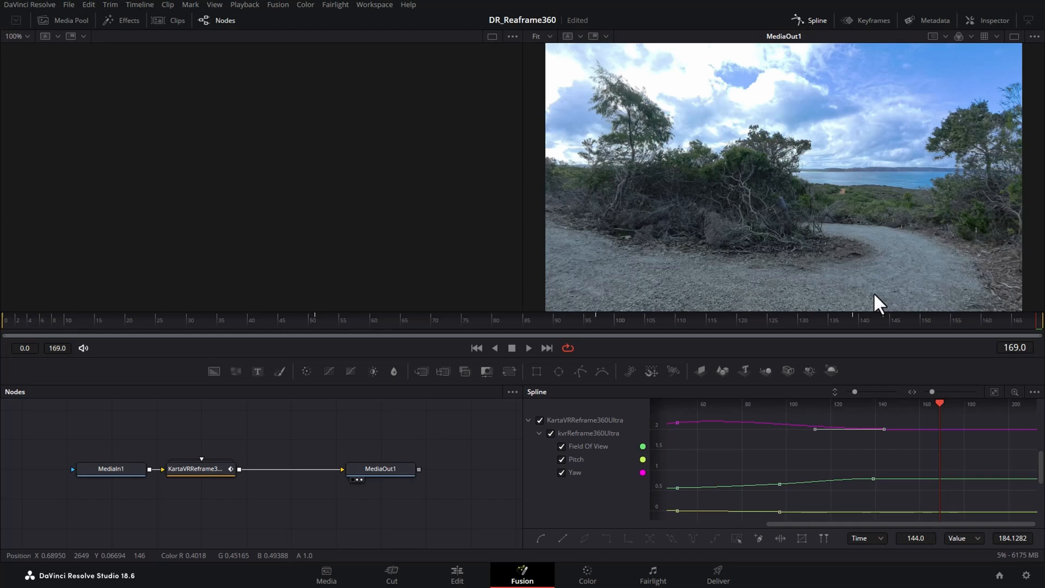
pyautogui.moveTo(262, 486)
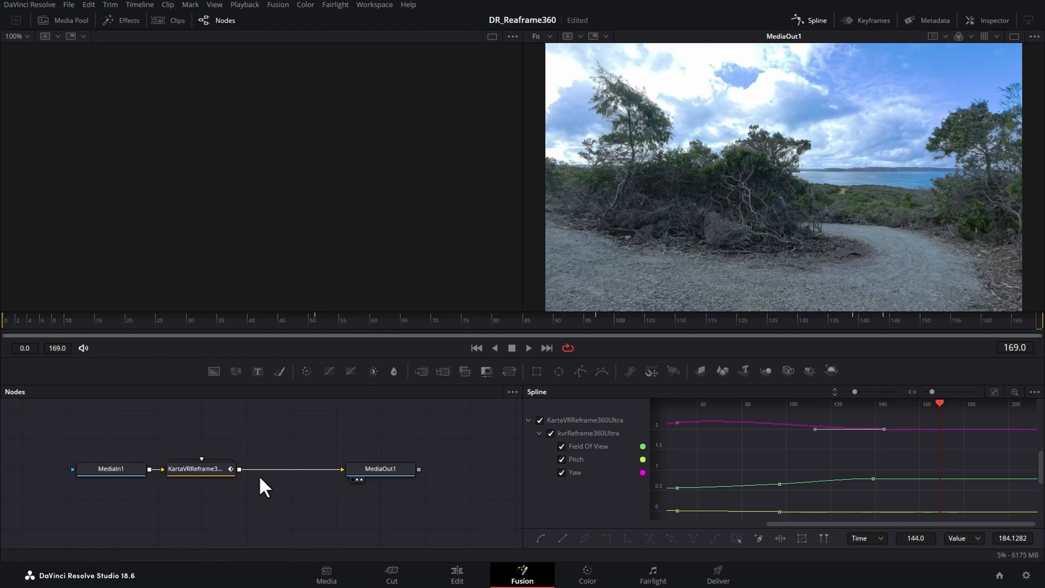
pyautogui.click(587, 574)
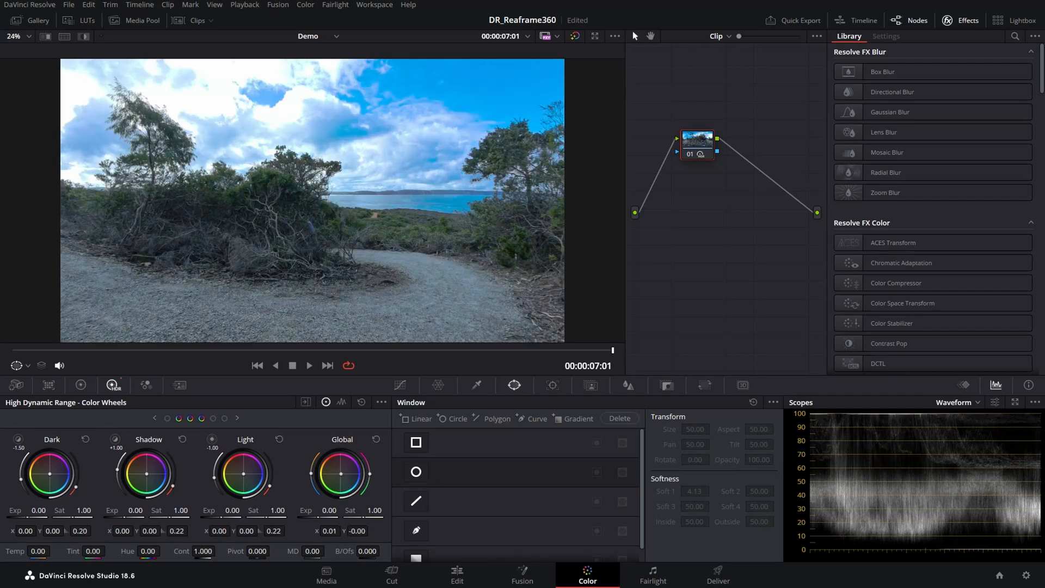
pyautogui.moveTo(244, 473); pyautogui.dragTo(227, 480)
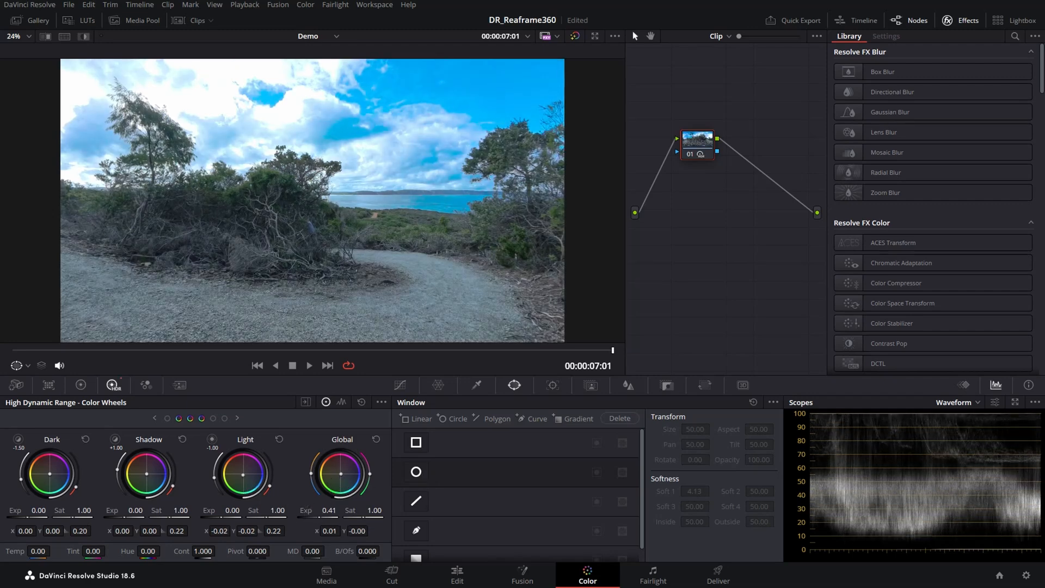